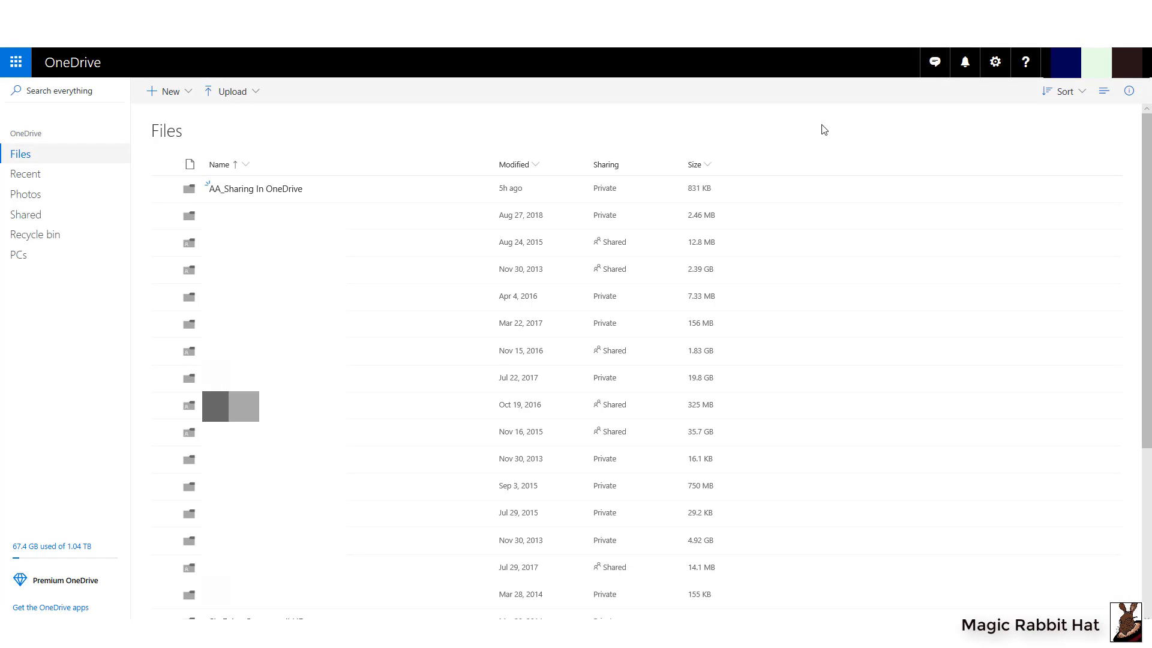
mouse_move(414, 118)
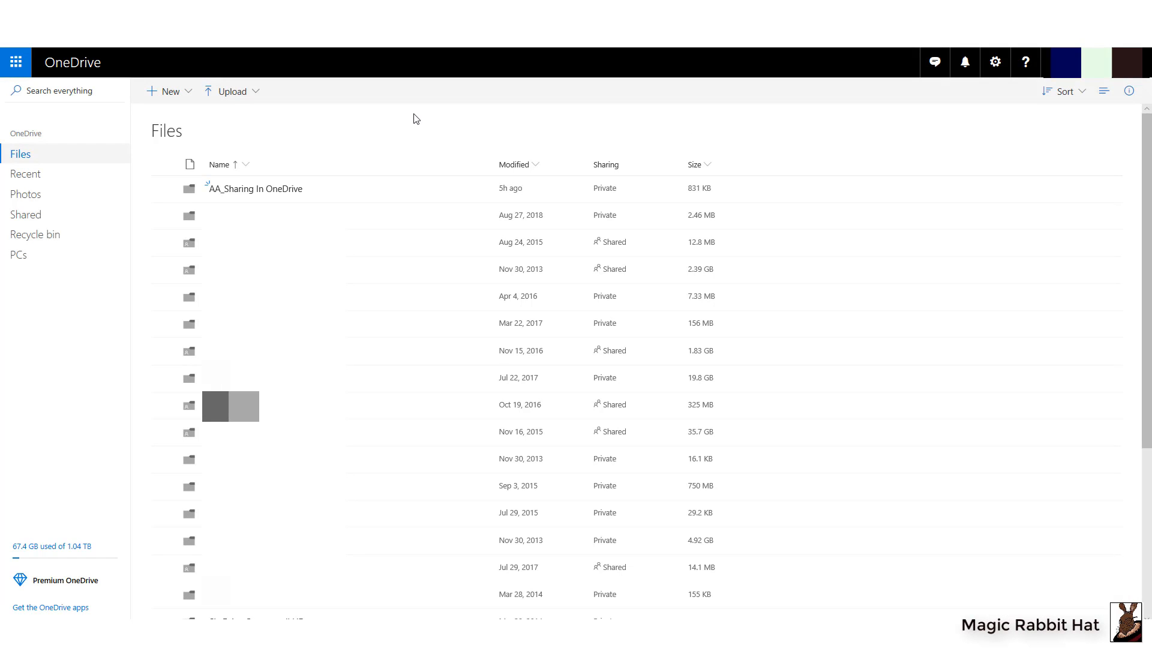
mouse_move(254, 173)
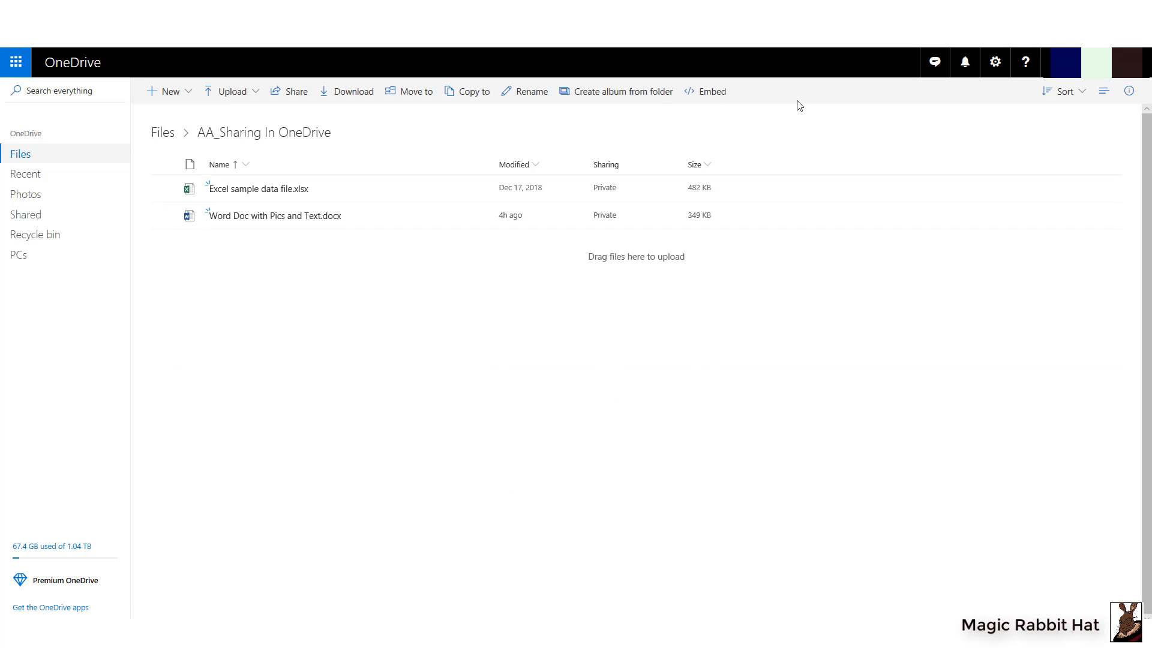
mouse_move(716, 129)
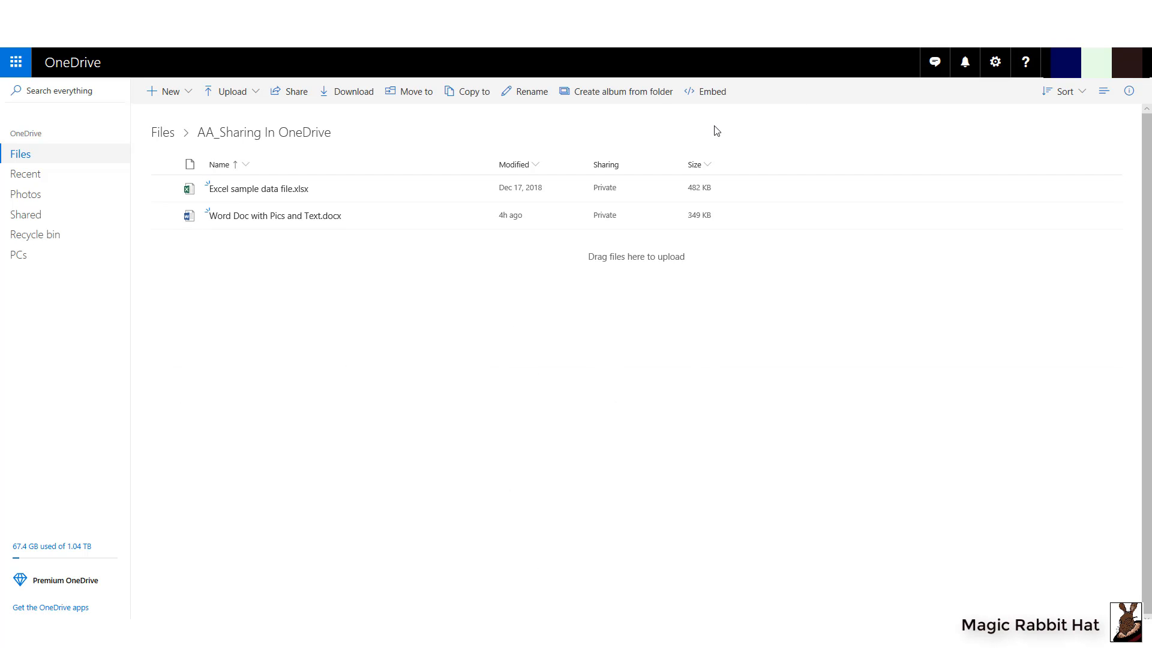
mouse_move(165, 193)
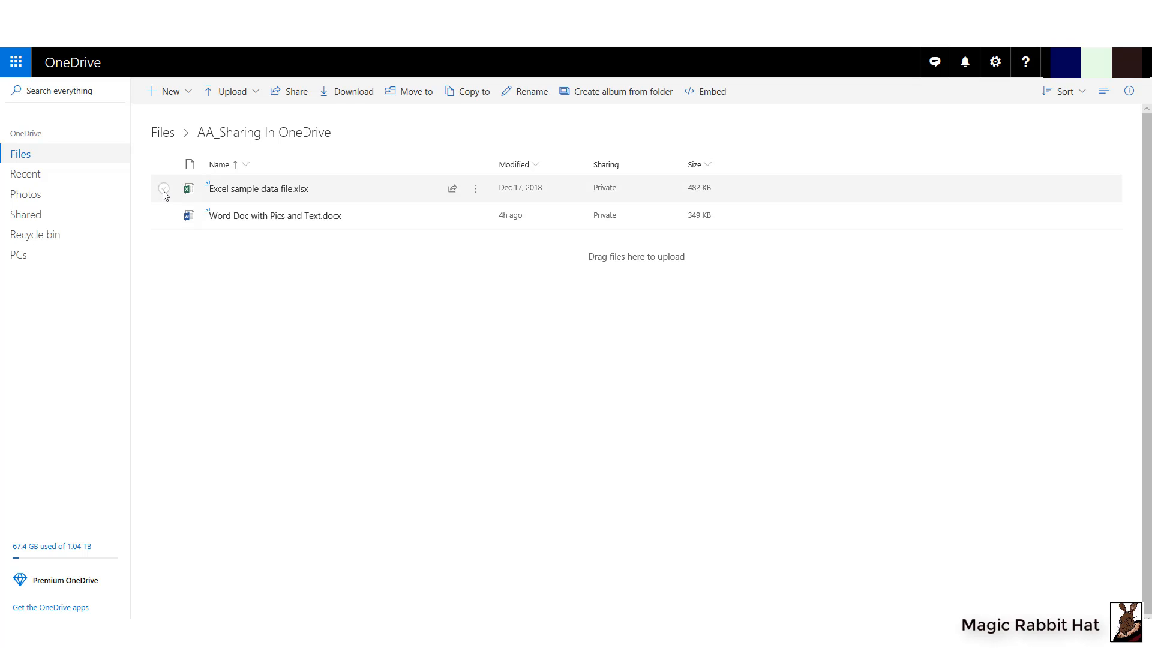
Select Excel sample data file.xlsx and bring up its More actions menu
click(164, 189)
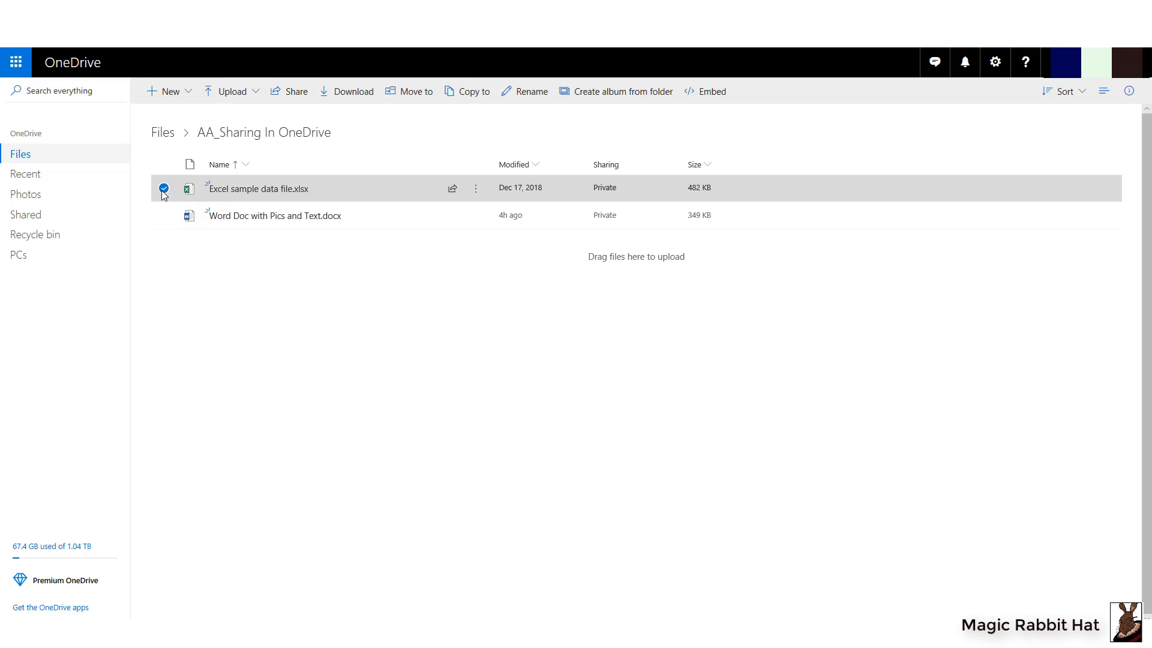
click(164, 189)
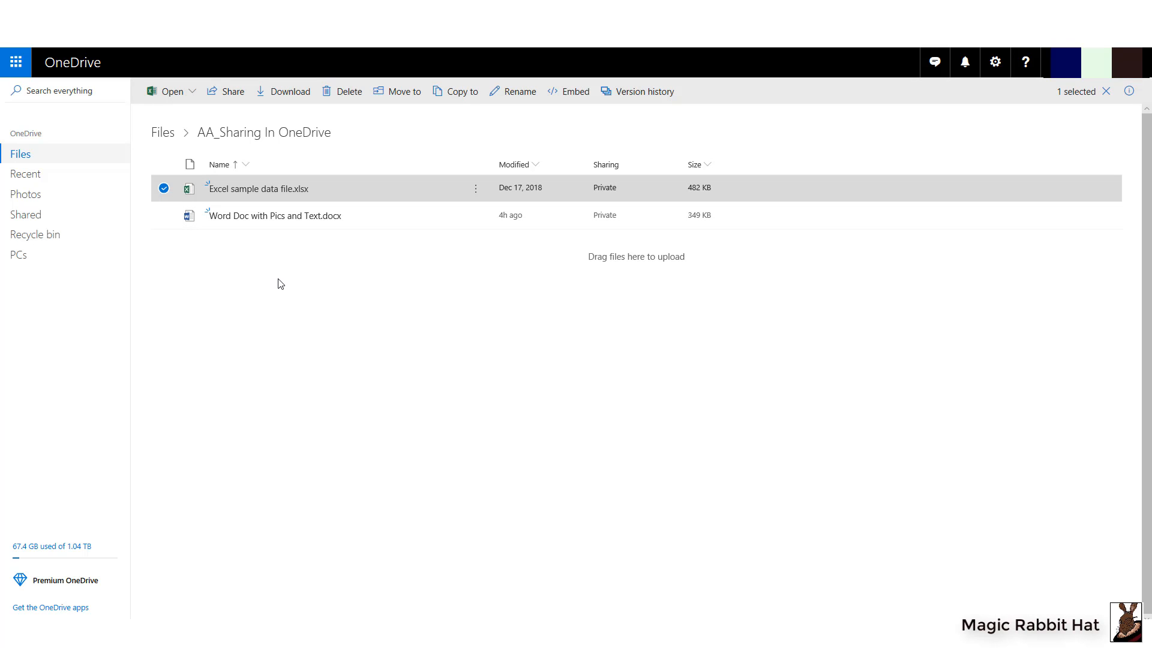
mouse_move(310, 282)
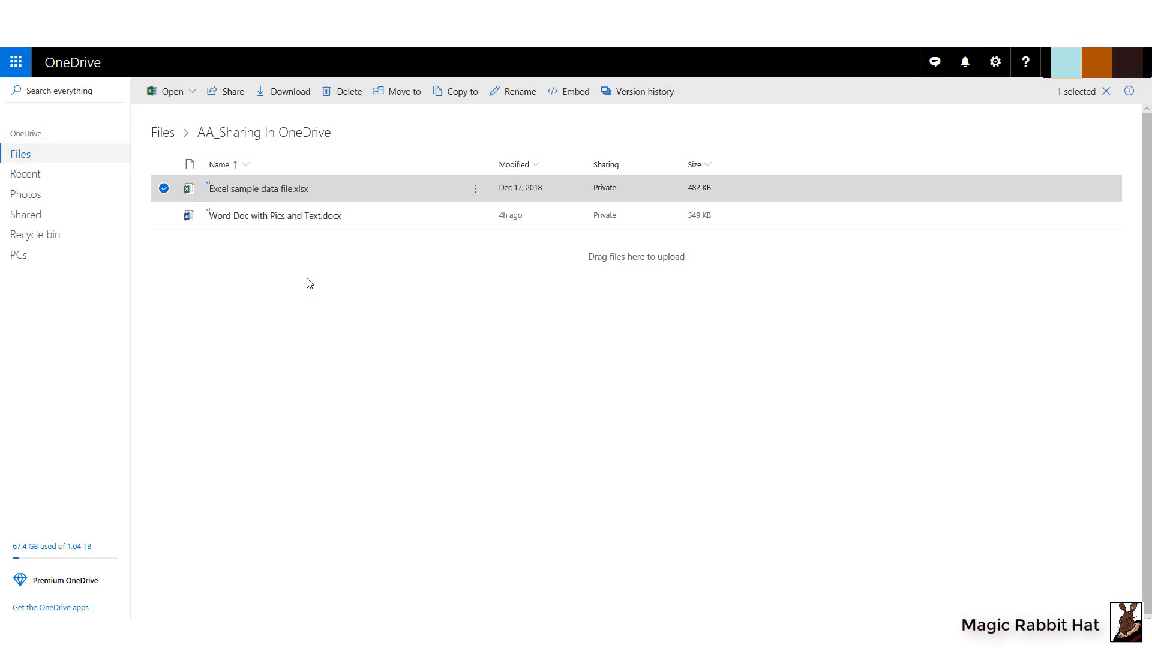
mouse_move(265, 190)
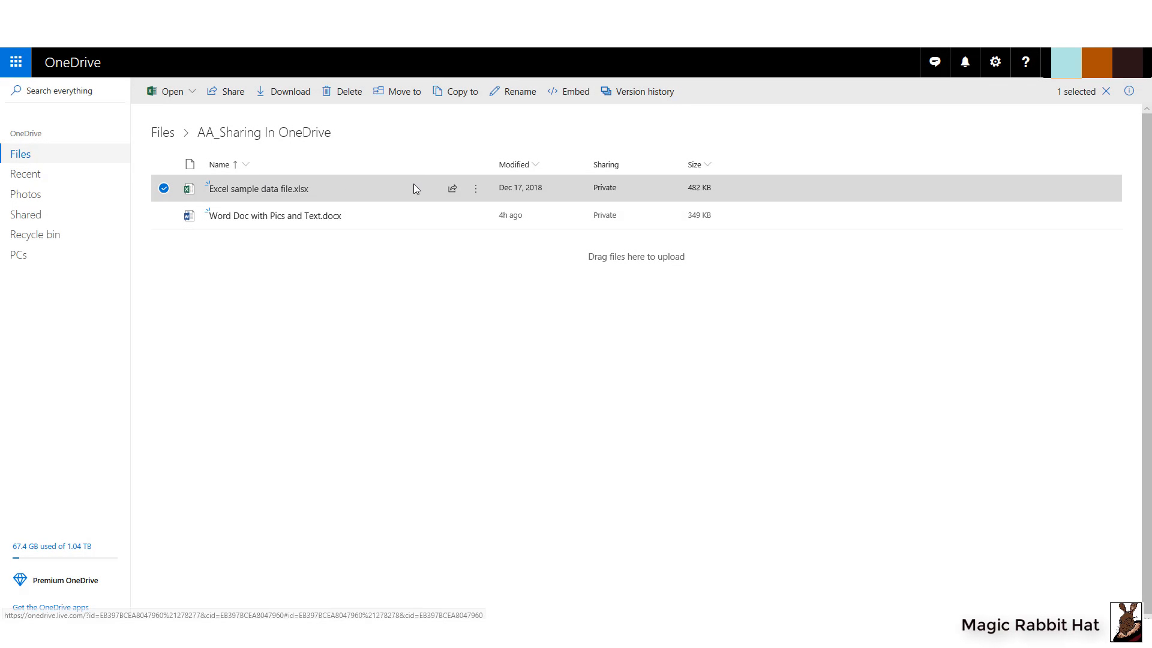
click(476, 188)
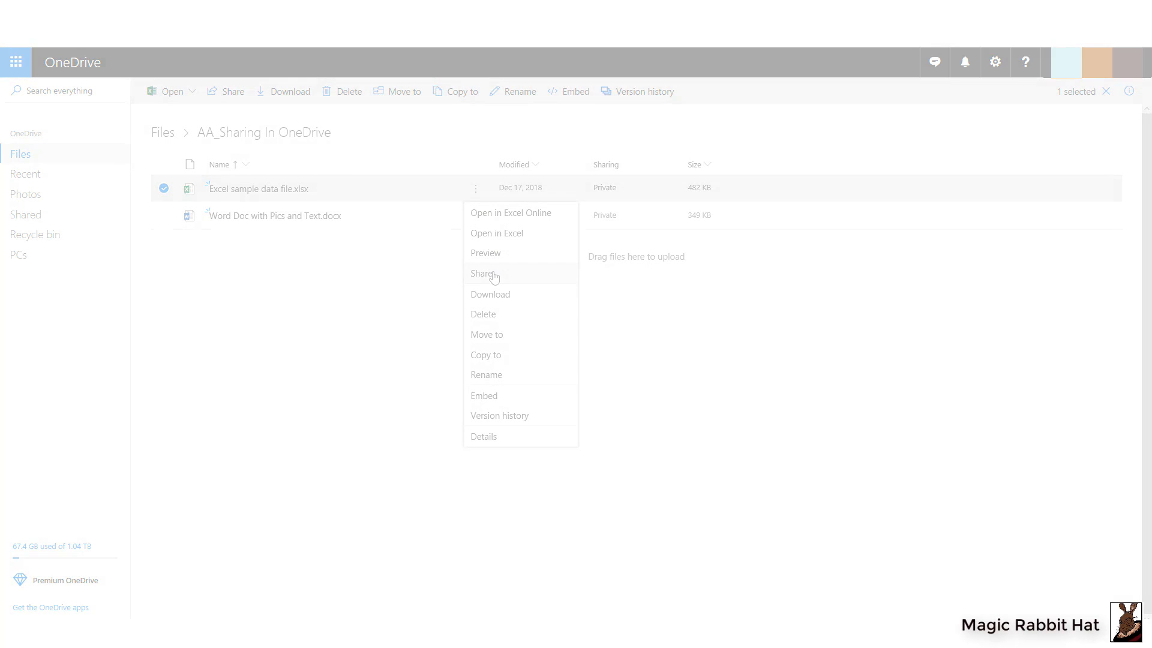
Open Share for the Excel file, trying the expiration and password options but keeping only Allow editing
click(482, 274)
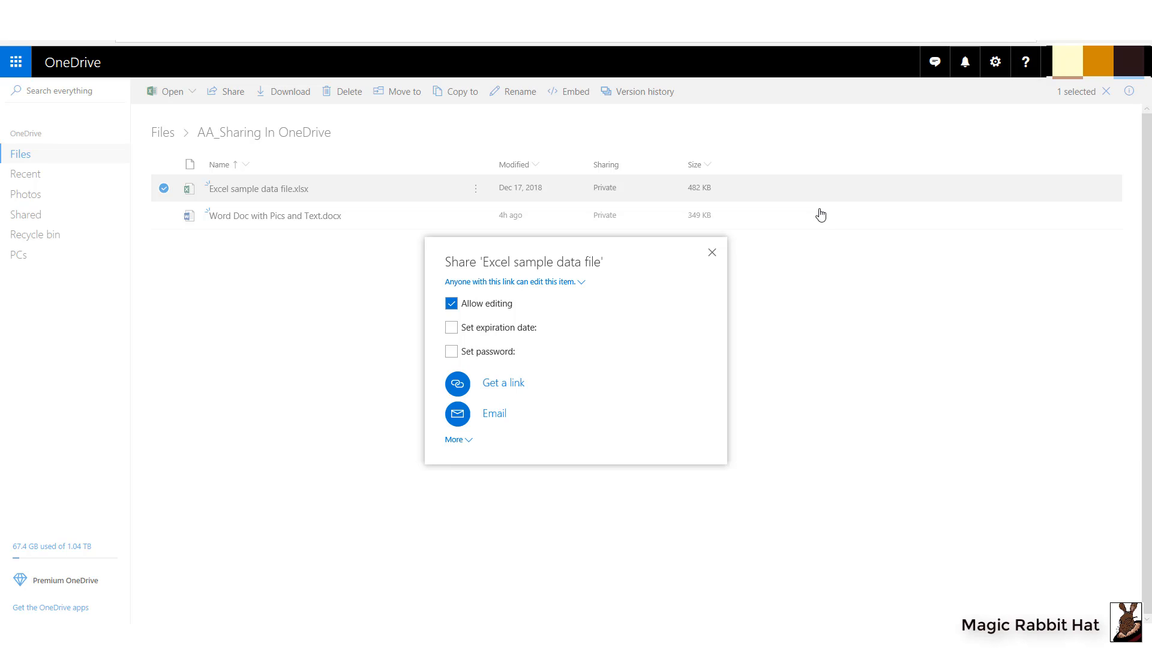
mouse_move(543, 318)
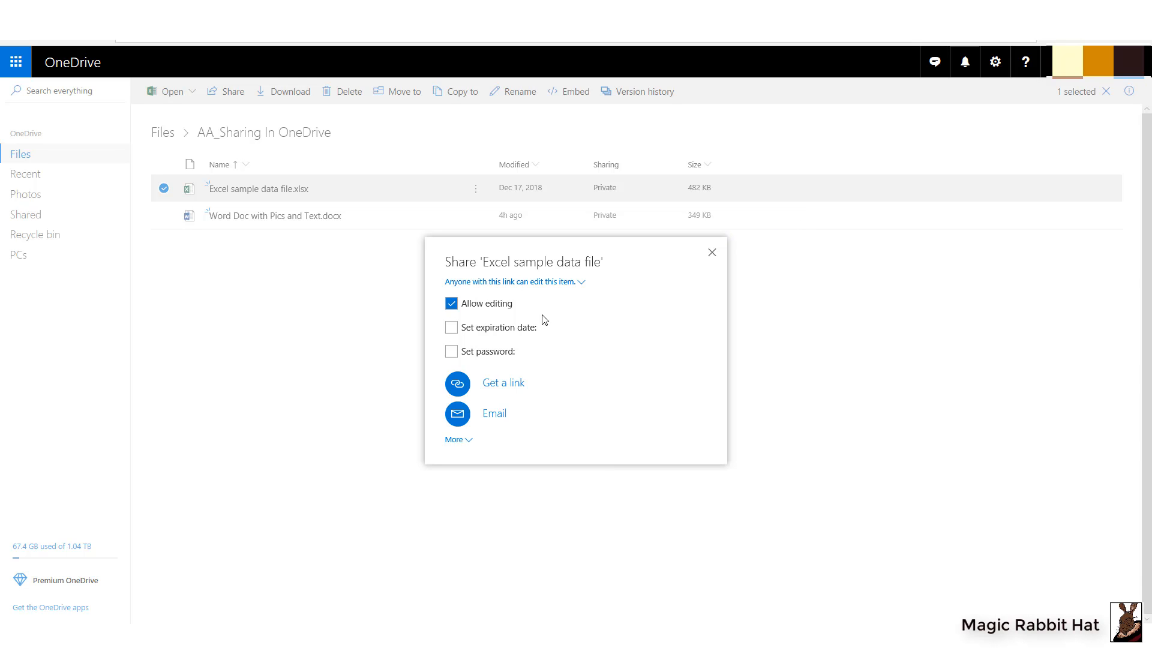
click(452, 327)
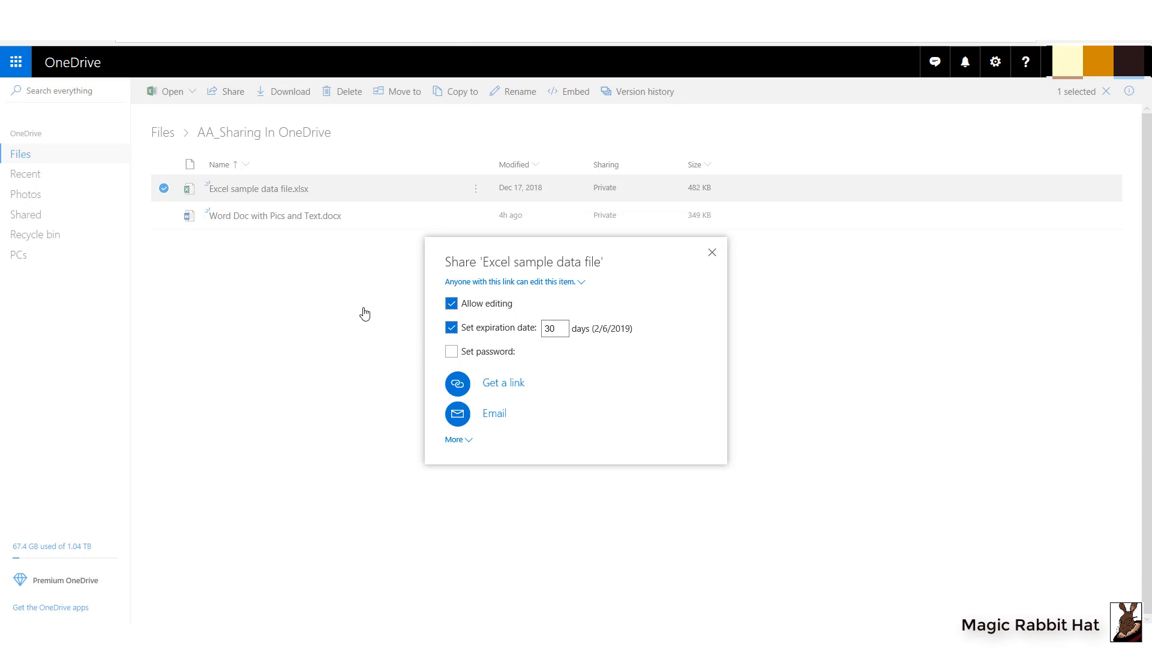
mouse_move(367, 312)
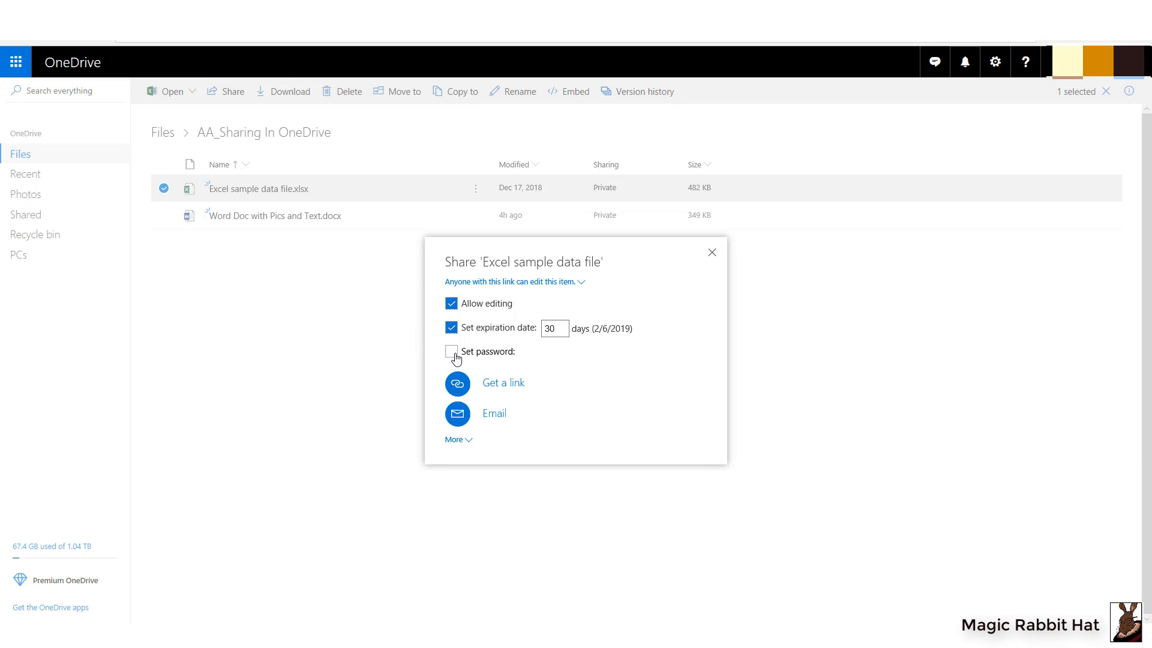
click(452, 351)
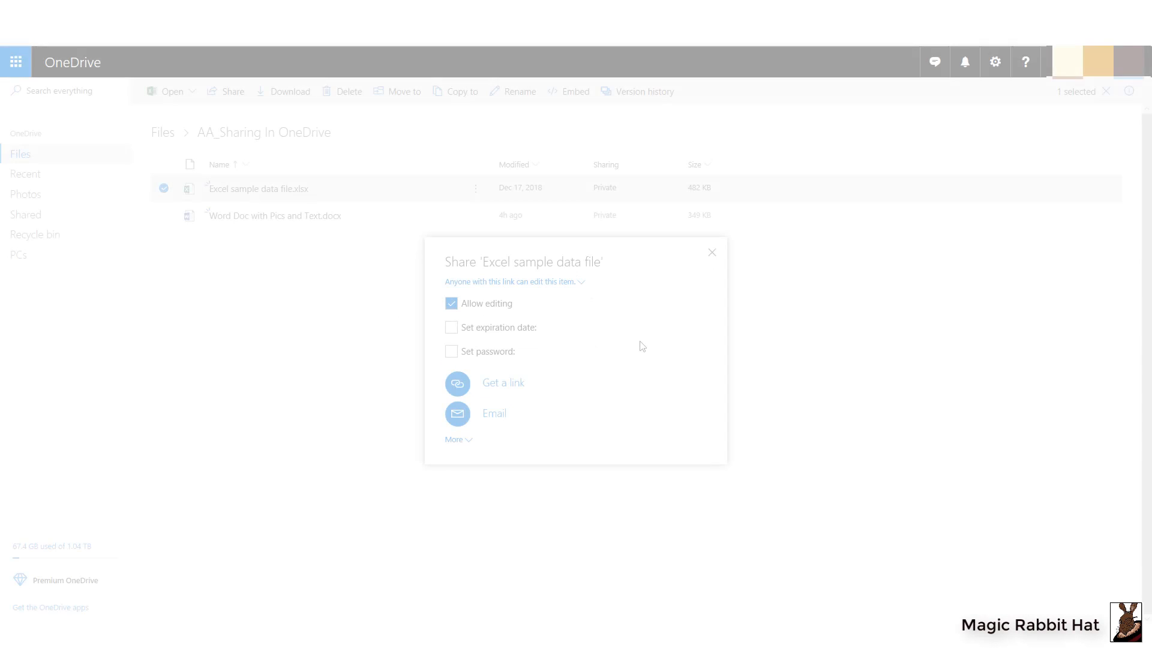
Get an editable link to the Excel sample data file and share it by email
click(502, 383)
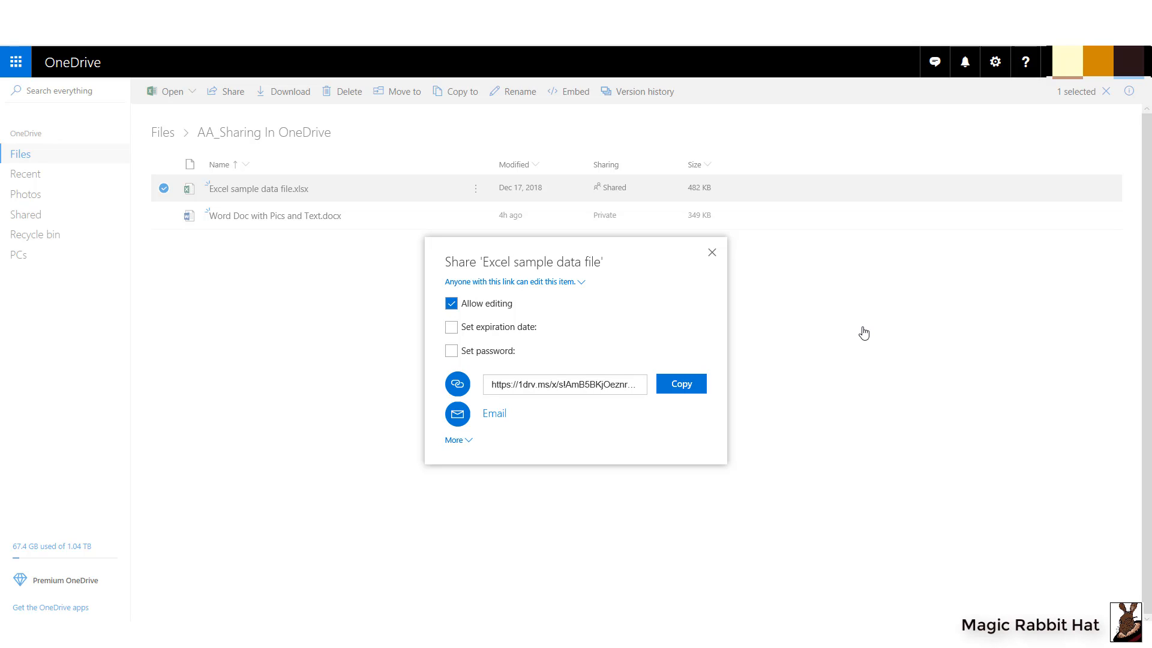
mouse_move(503, 431)
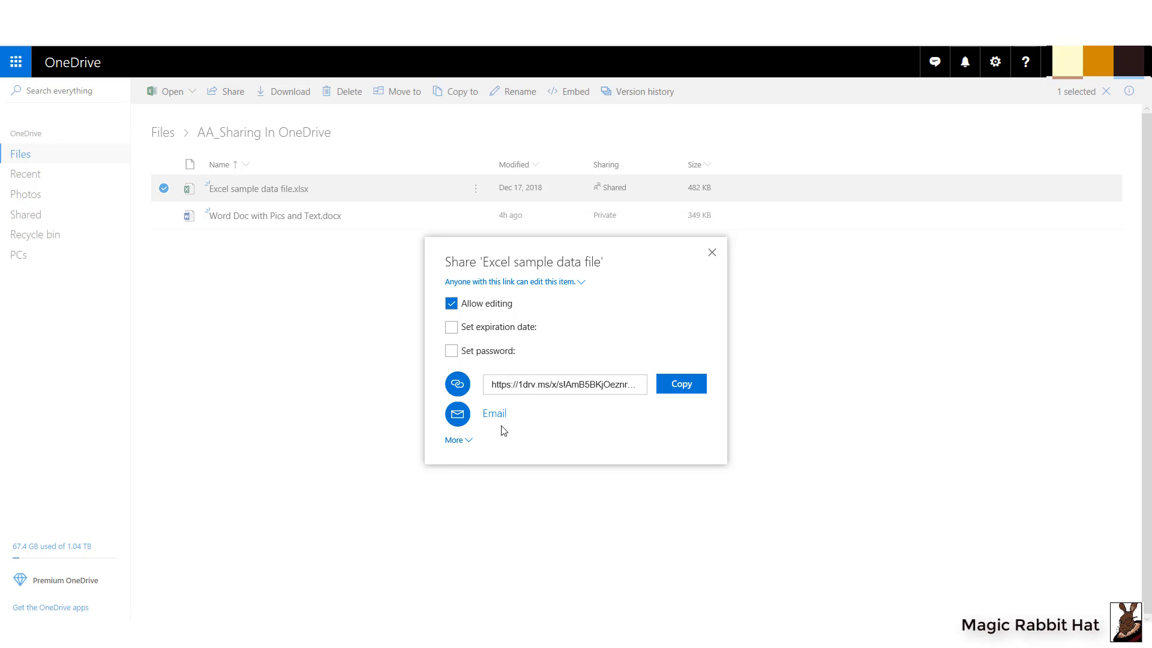
mouse_move(494, 417)
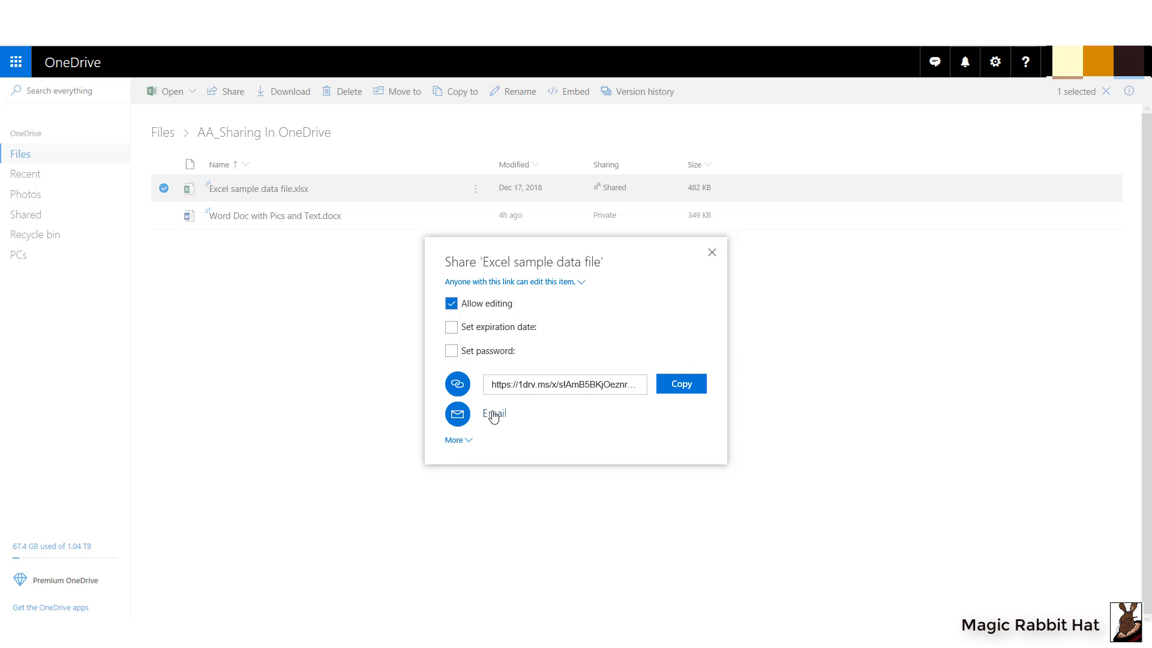
click(457, 414)
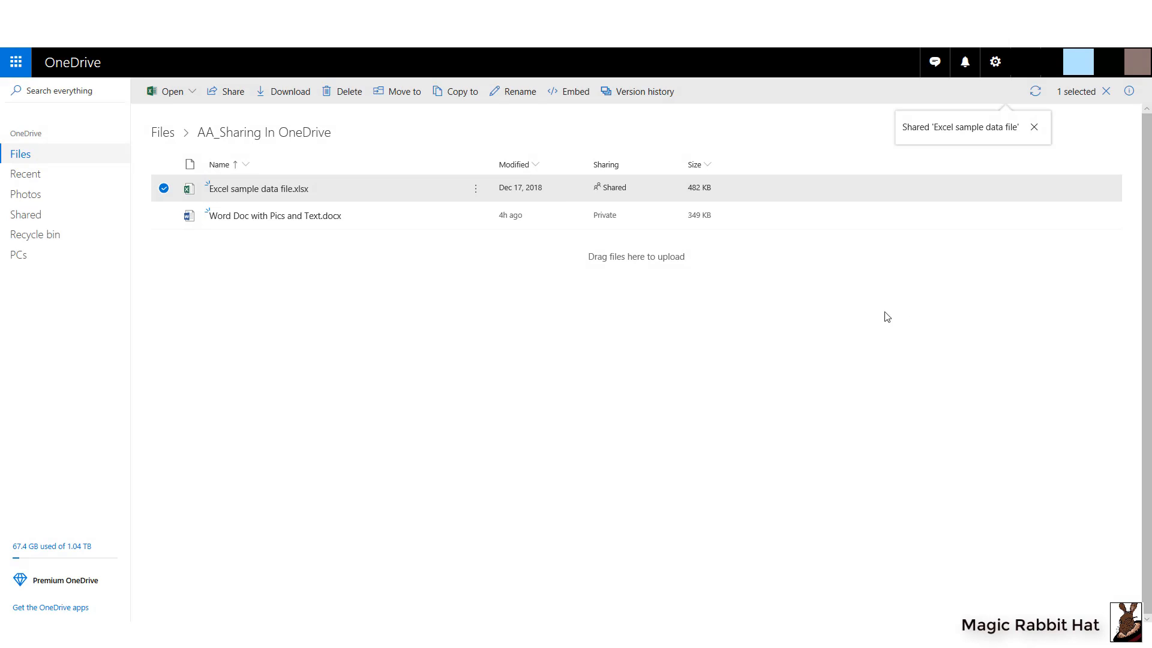
mouse_move(383, 299)
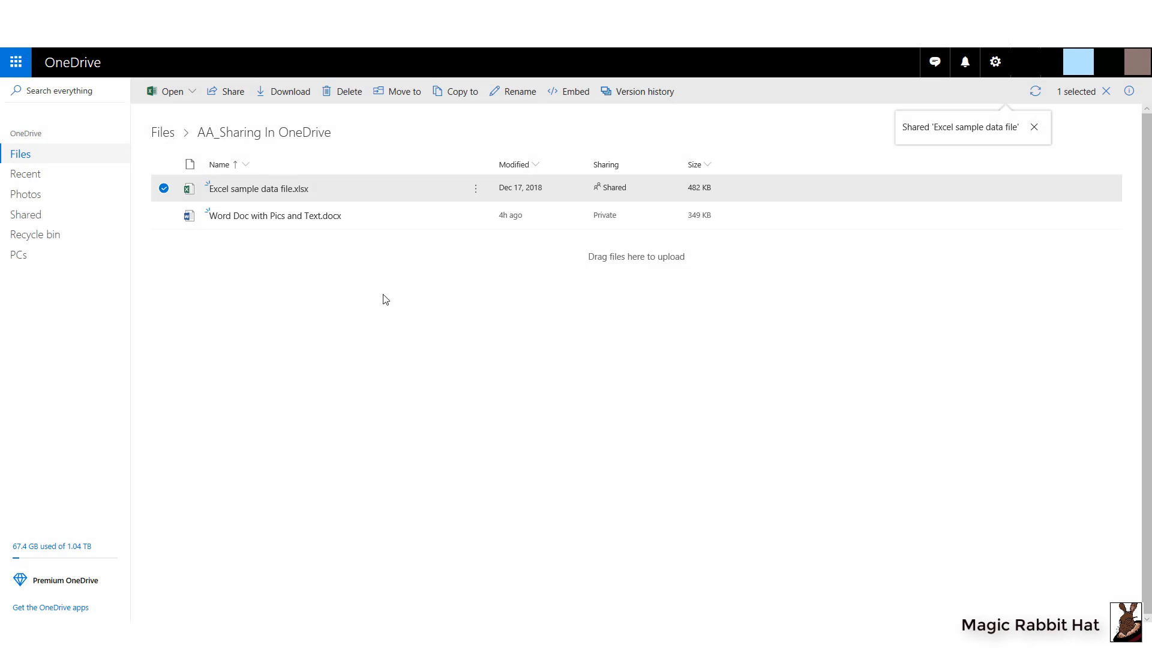
mouse_move(1127, 112)
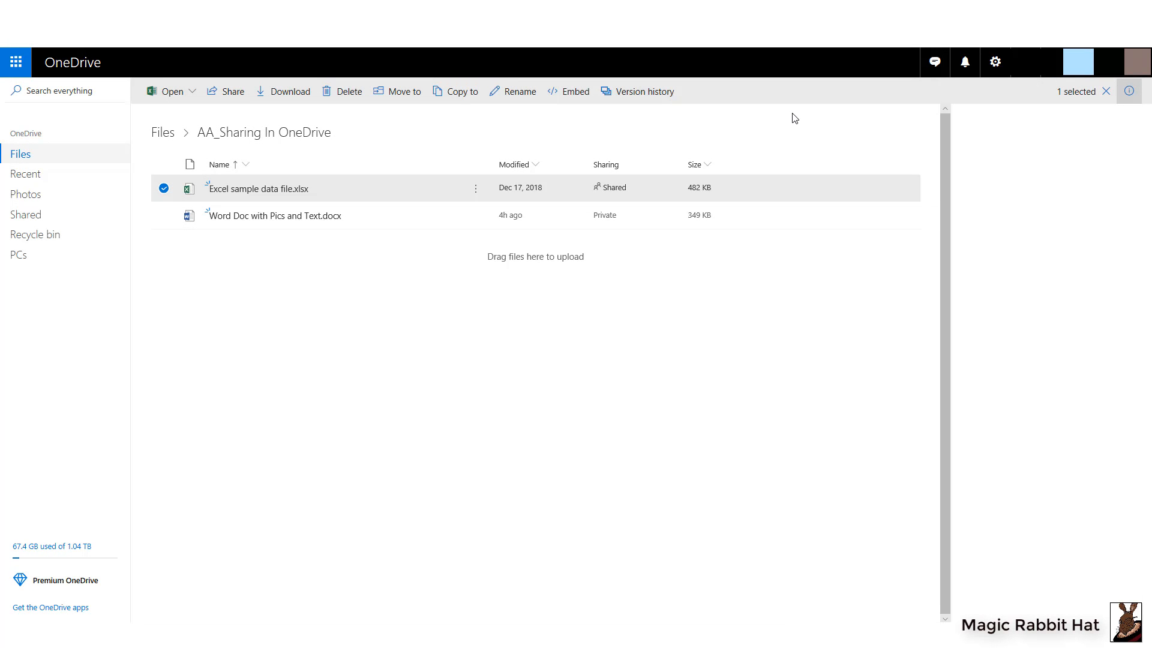
Open the details pane showing who has access to the Excel file and when it was shared
click(1132, 91)
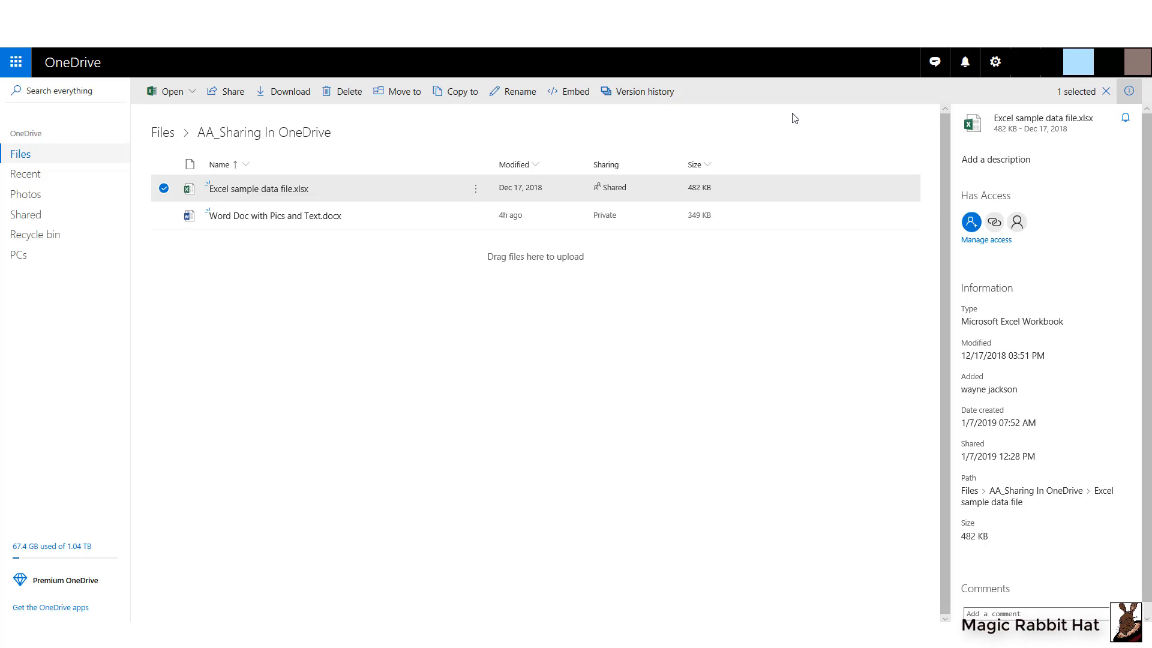
mouse_move(801, 113)
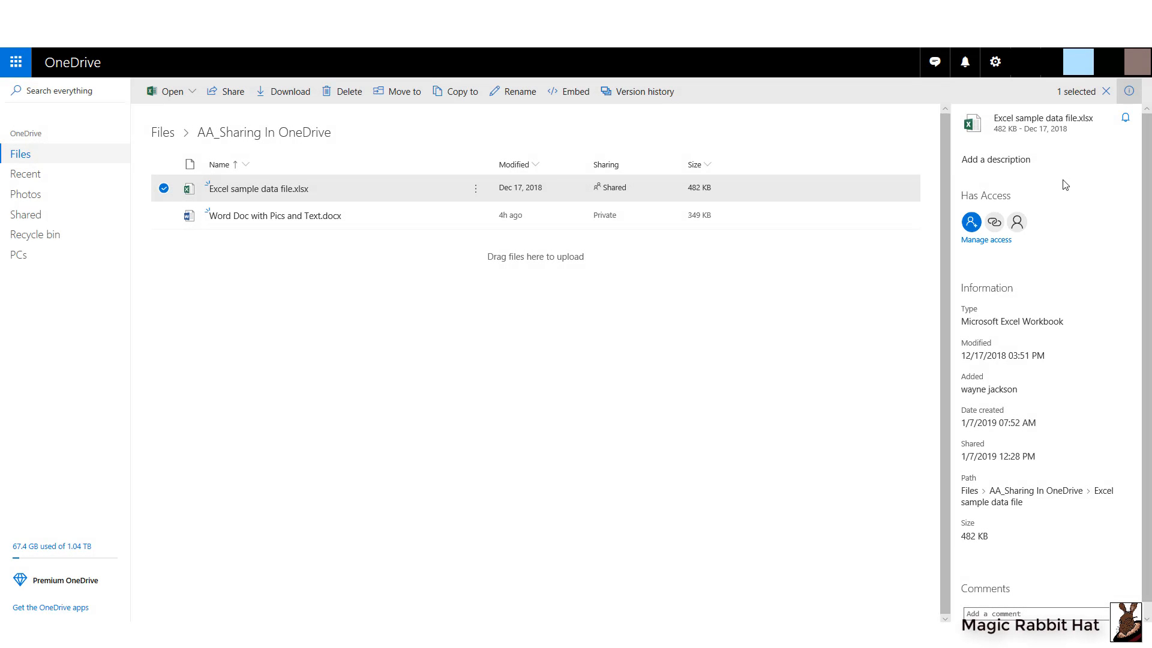
mouse_move(986, 241)
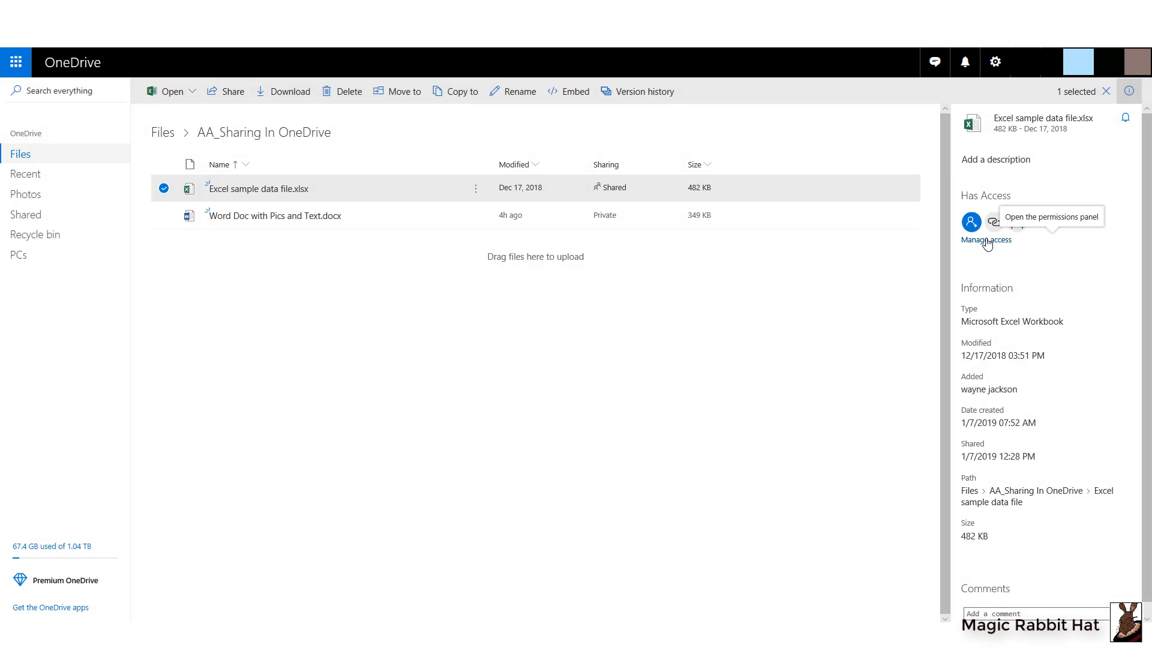
Remove the Excel file's sharing link and stop sharing with the remaining person, then close Manage Access
click(986, 239)
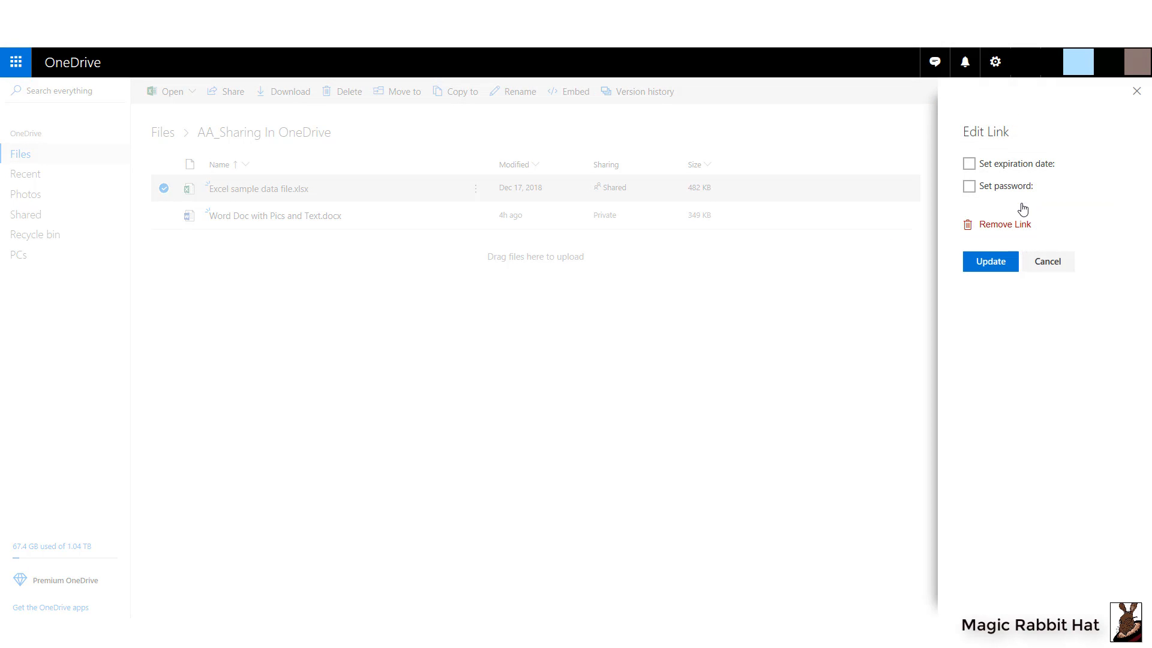
mouse_move(1109, 197)
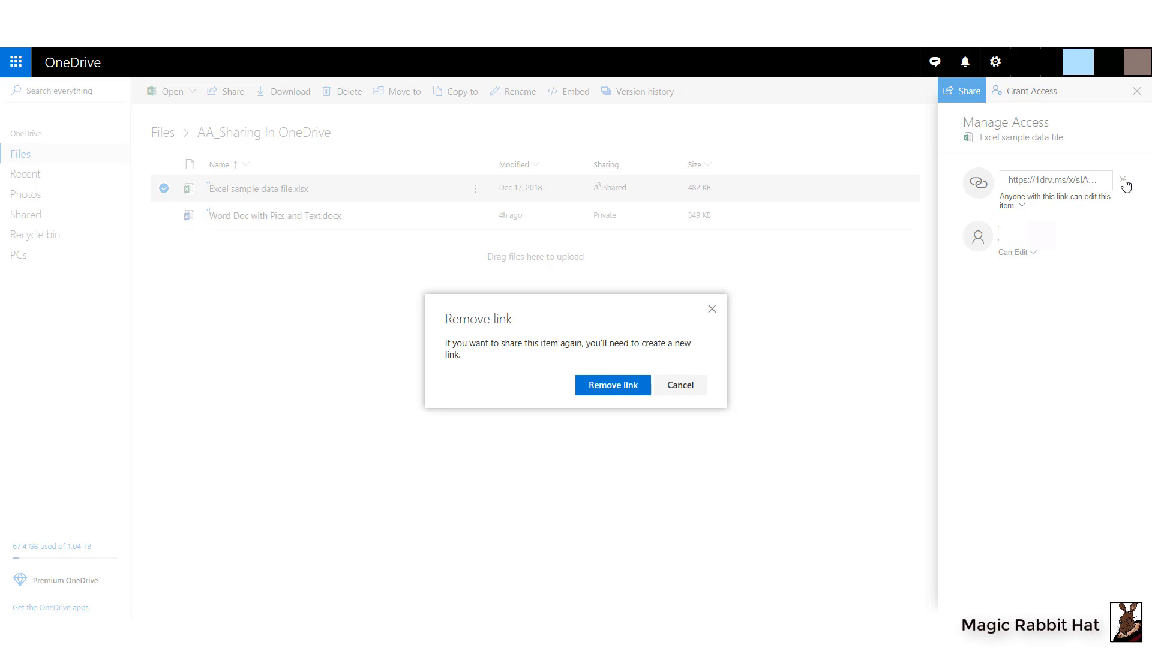
mouse_move(662, 376)
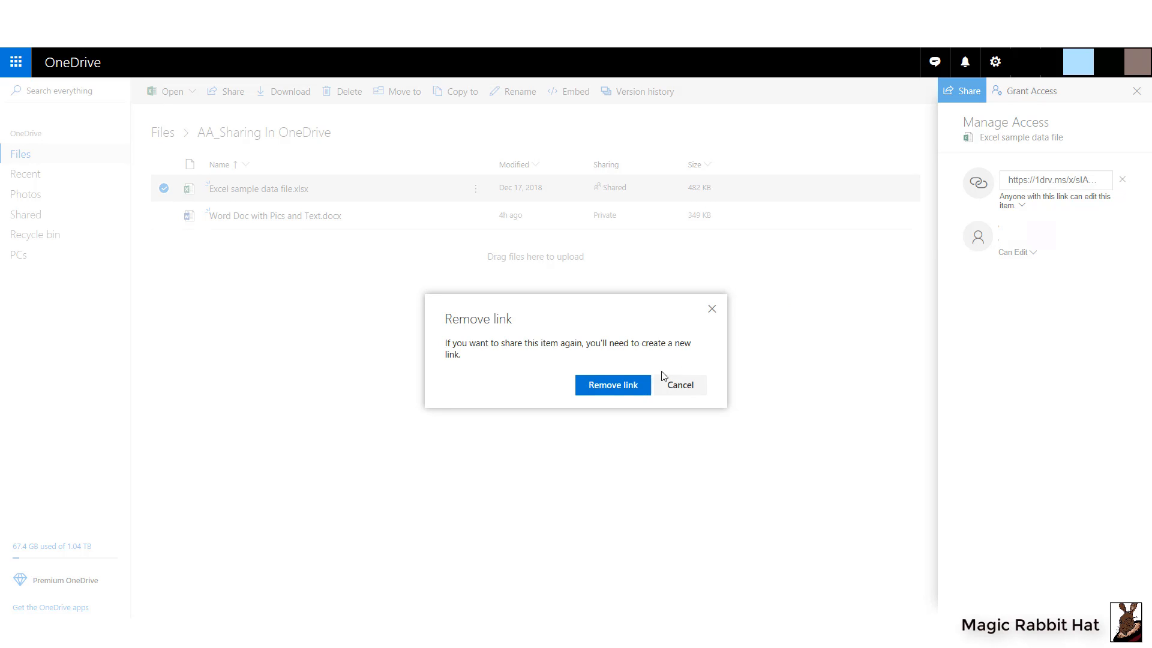
click(613, 385)
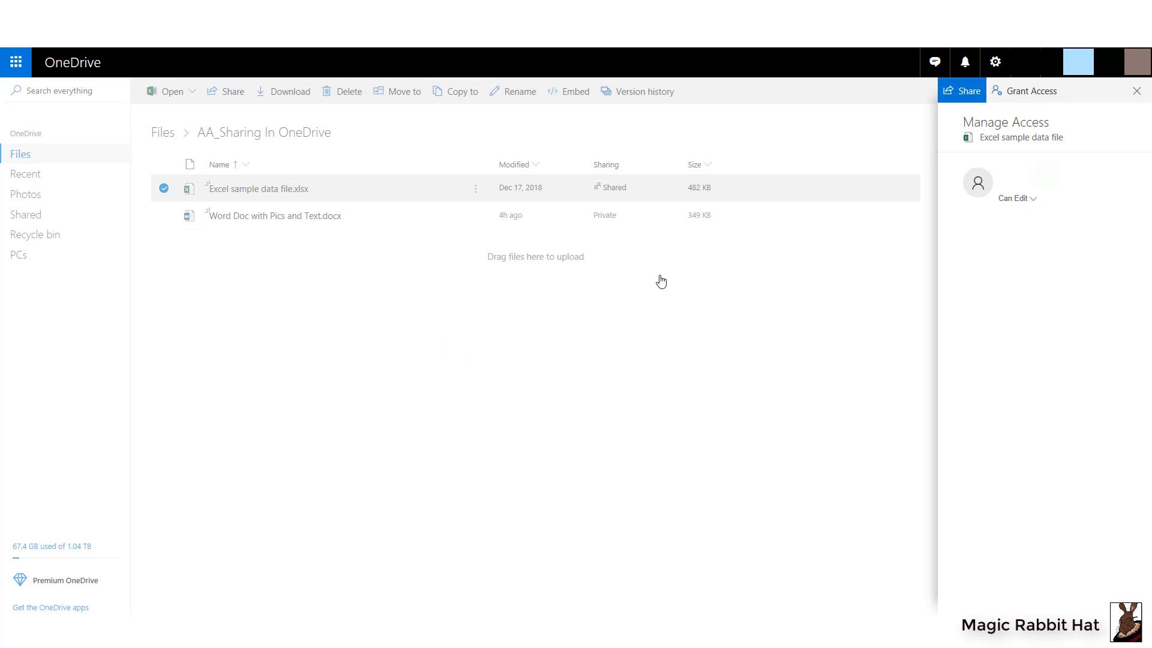
mouse_move(659, 278)
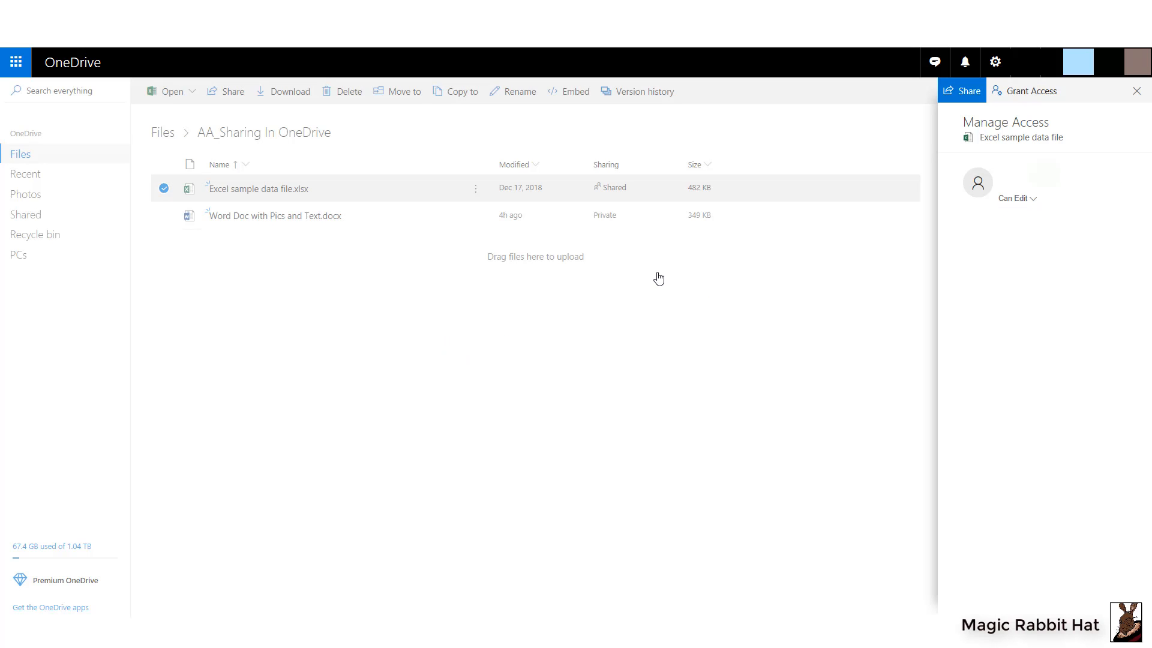
mouse_move(661, 280)
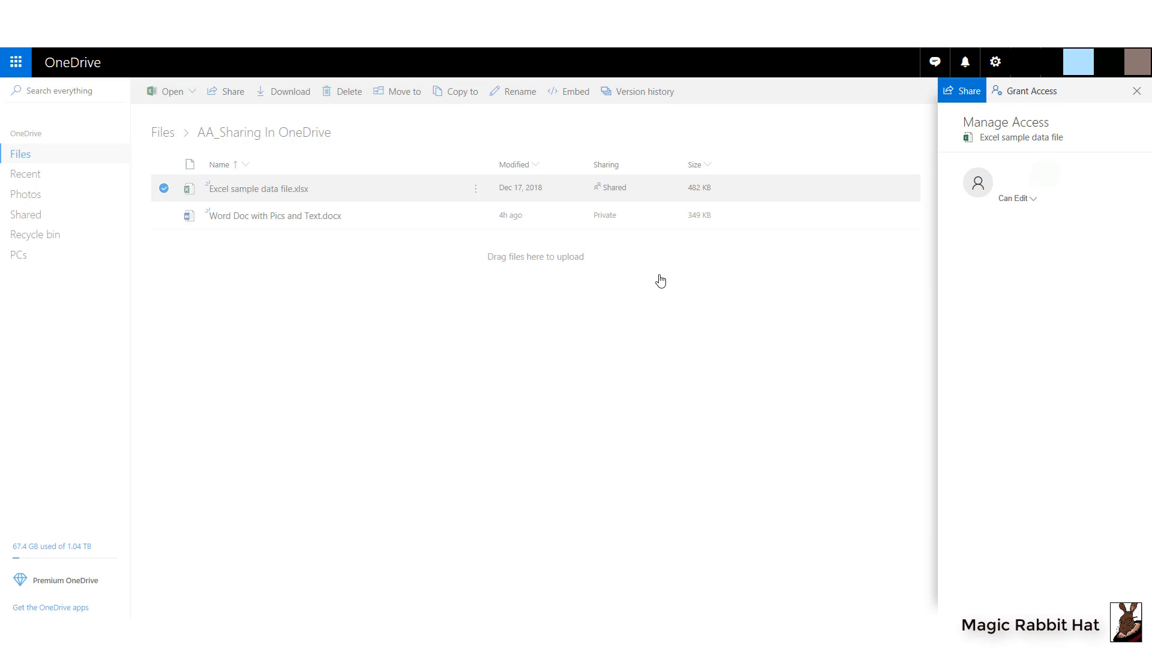
mouse_move(681, 271)
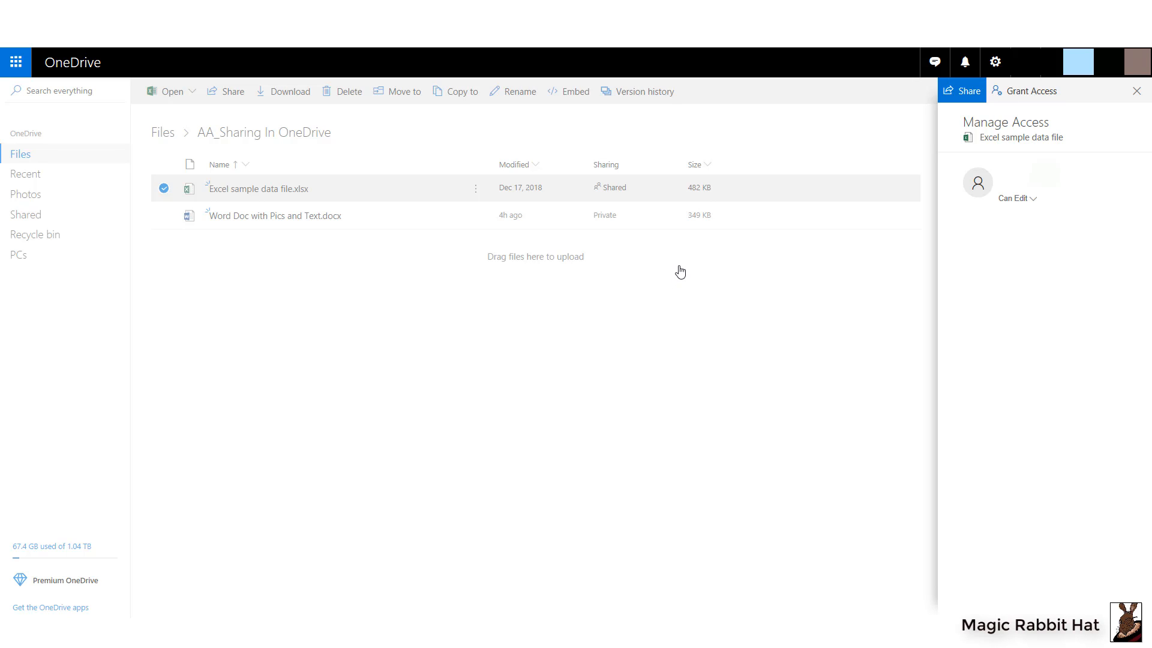
mouse_move(928, 229)
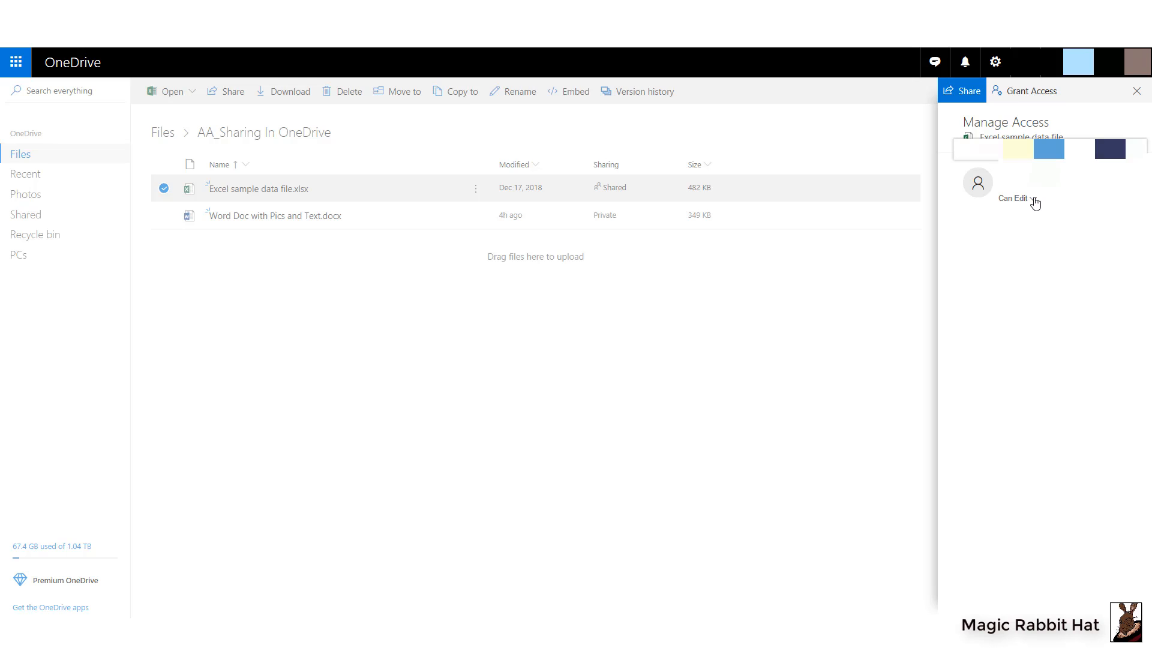
click(1017, 198)
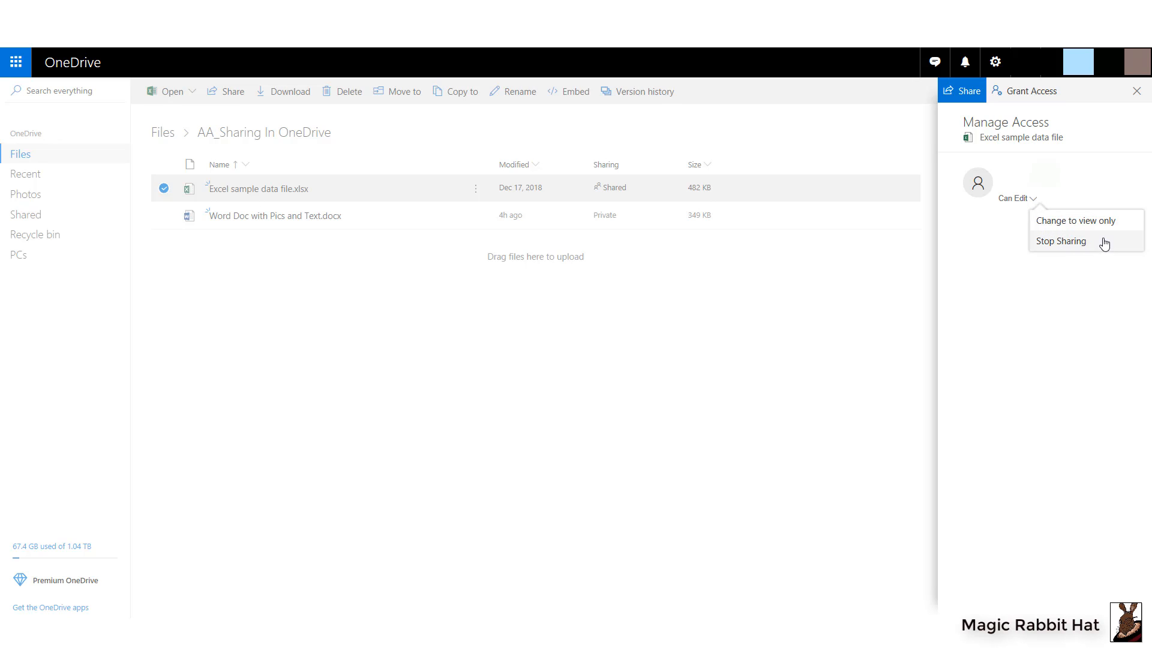
mouse_move(1103, 245)
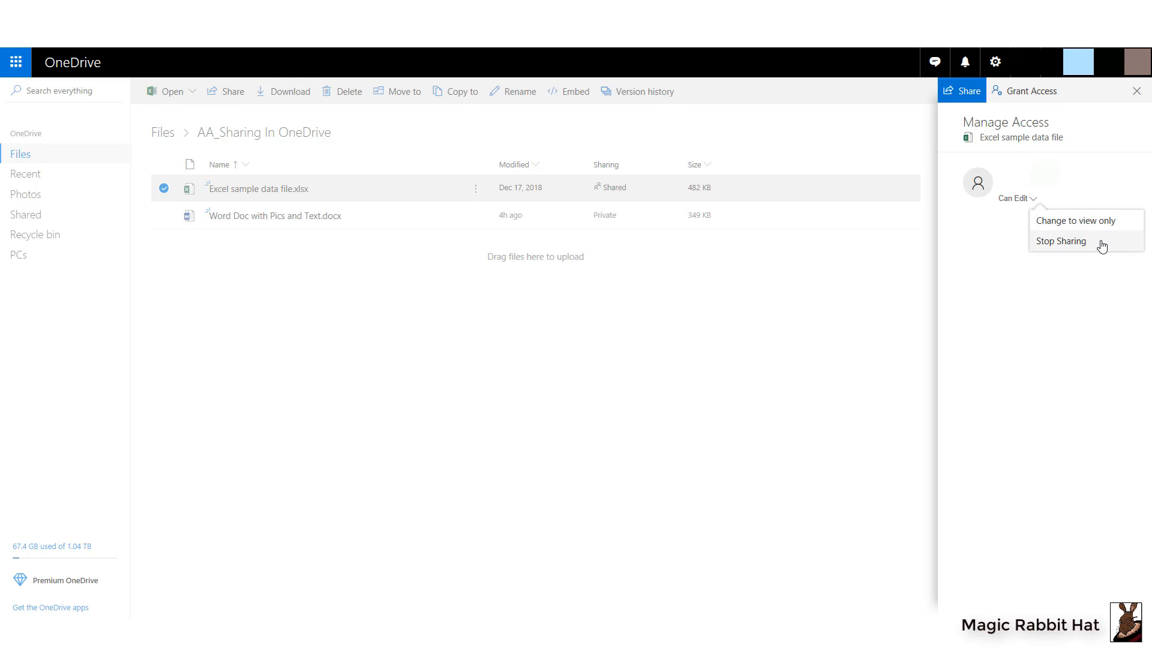
click(1061, 241)
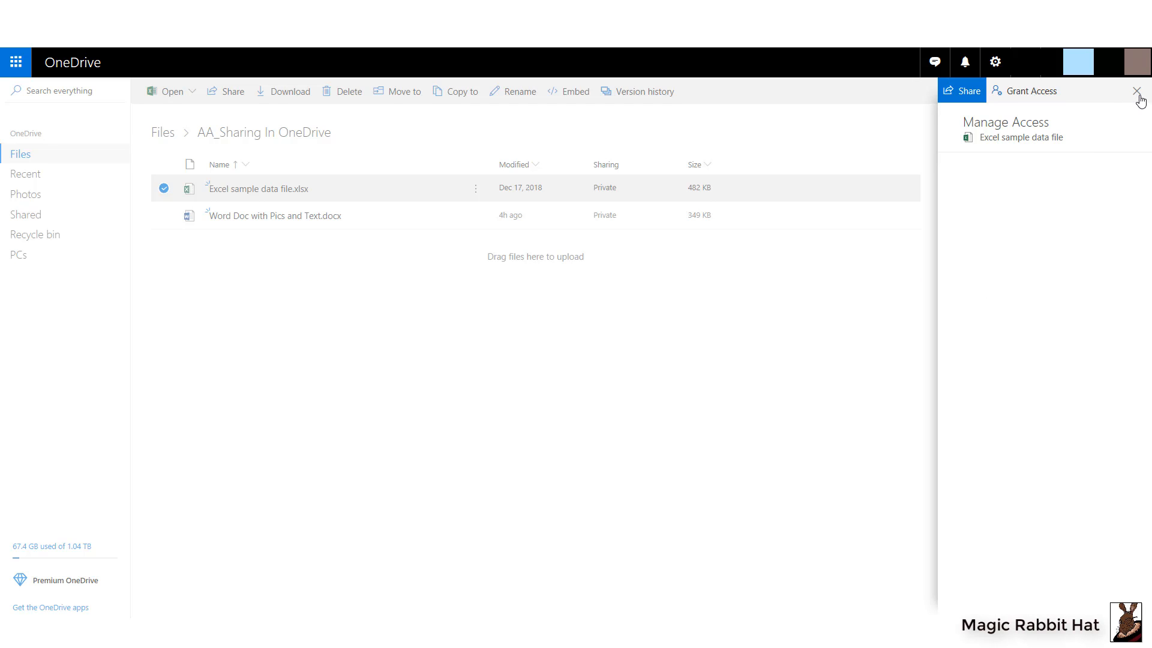
click(1106, 91)
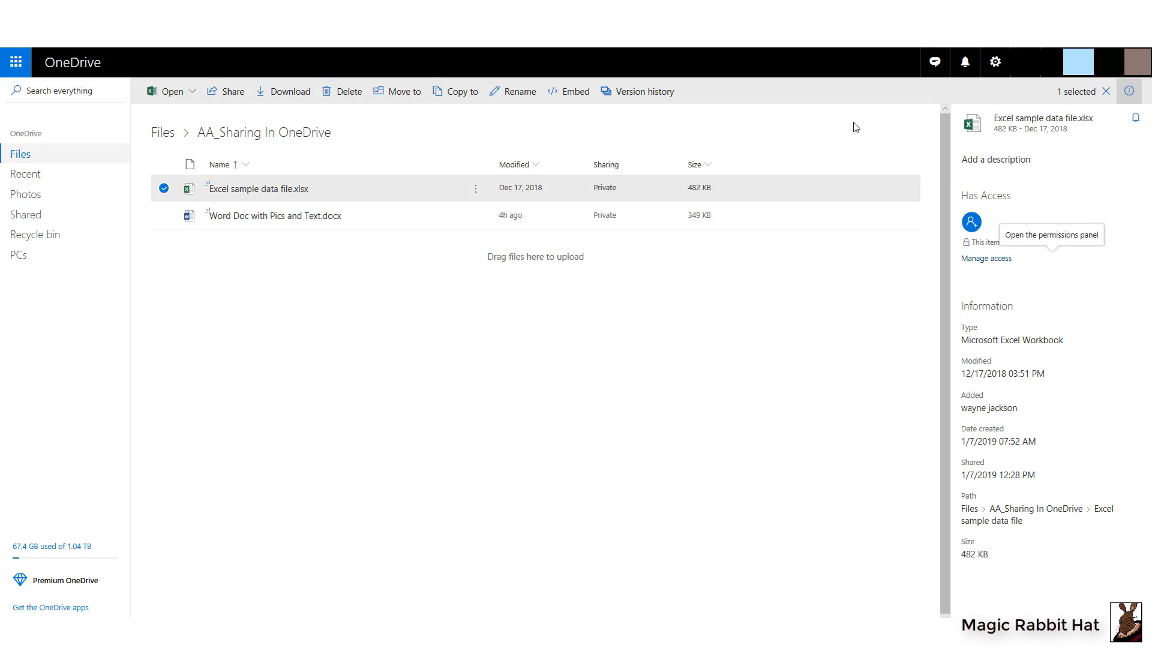
mouse_move(846, 124)
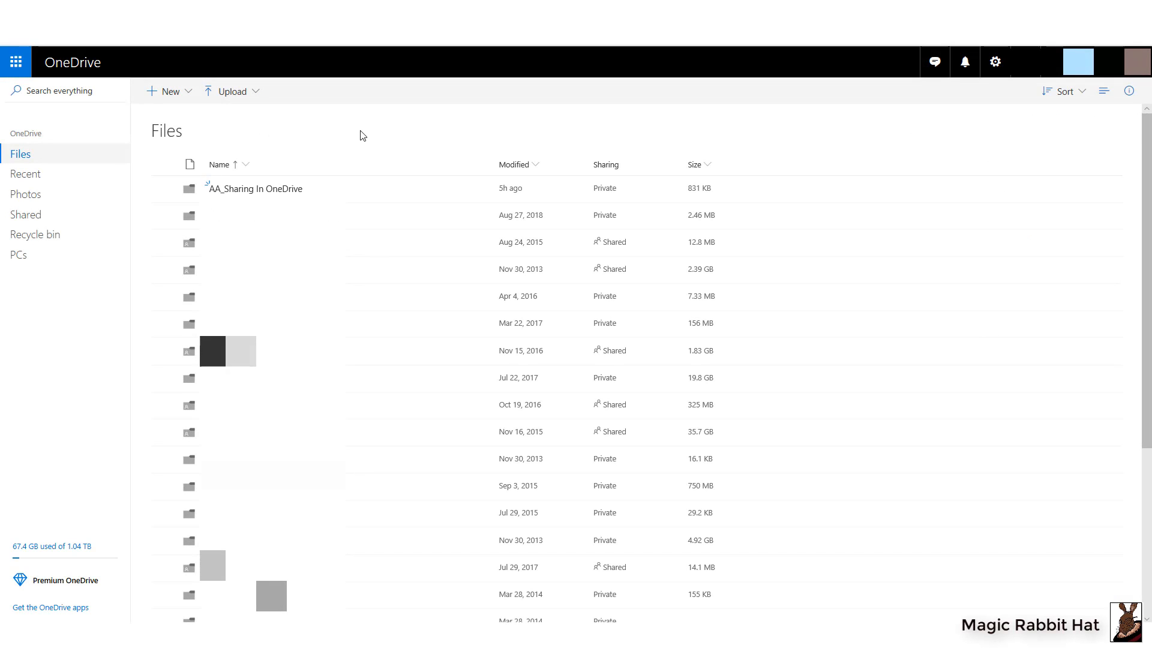
mouse_move(290, 148)
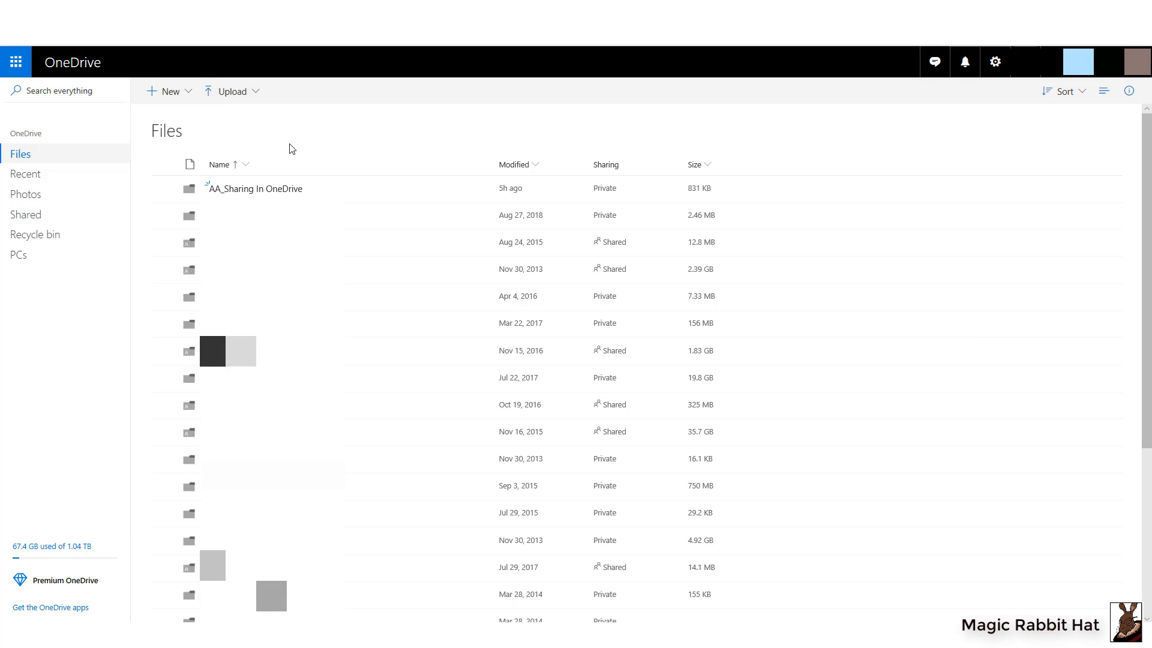
mouse_move(163, 189)
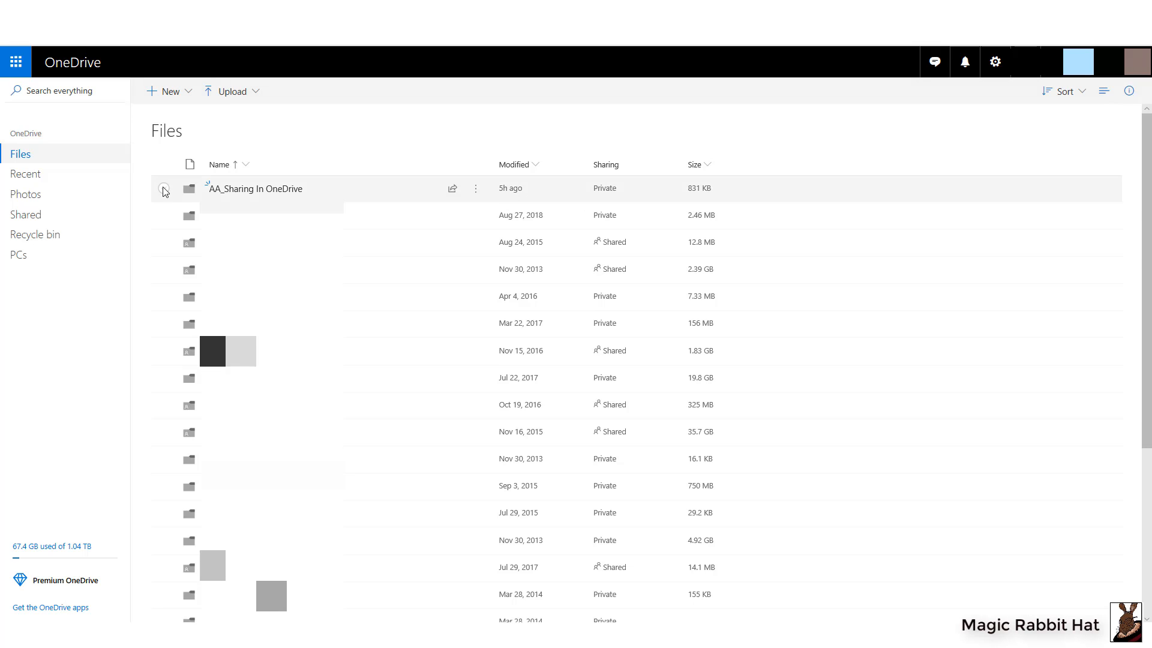
click(163, 189)
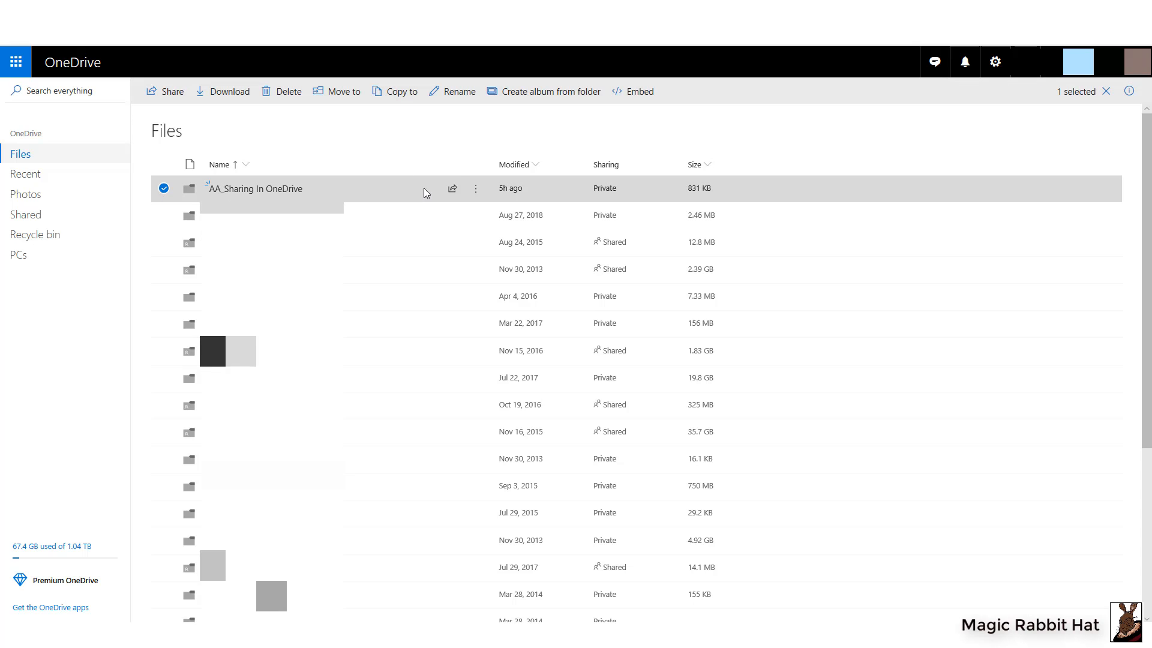
click(452, 188)
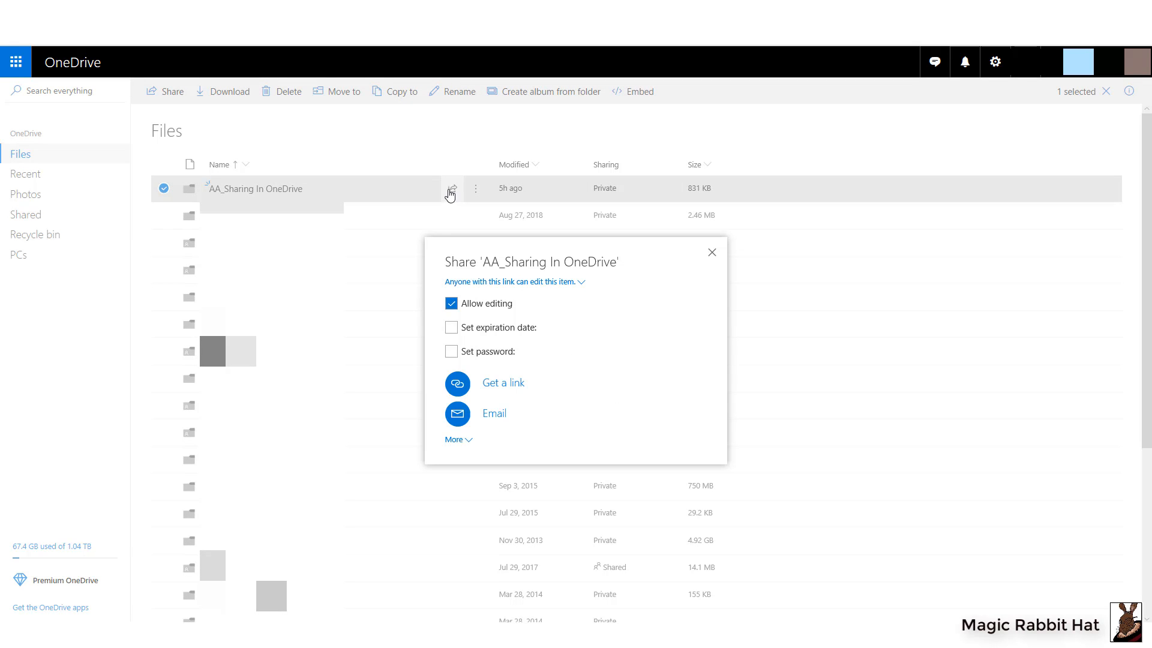
click(712, 252)
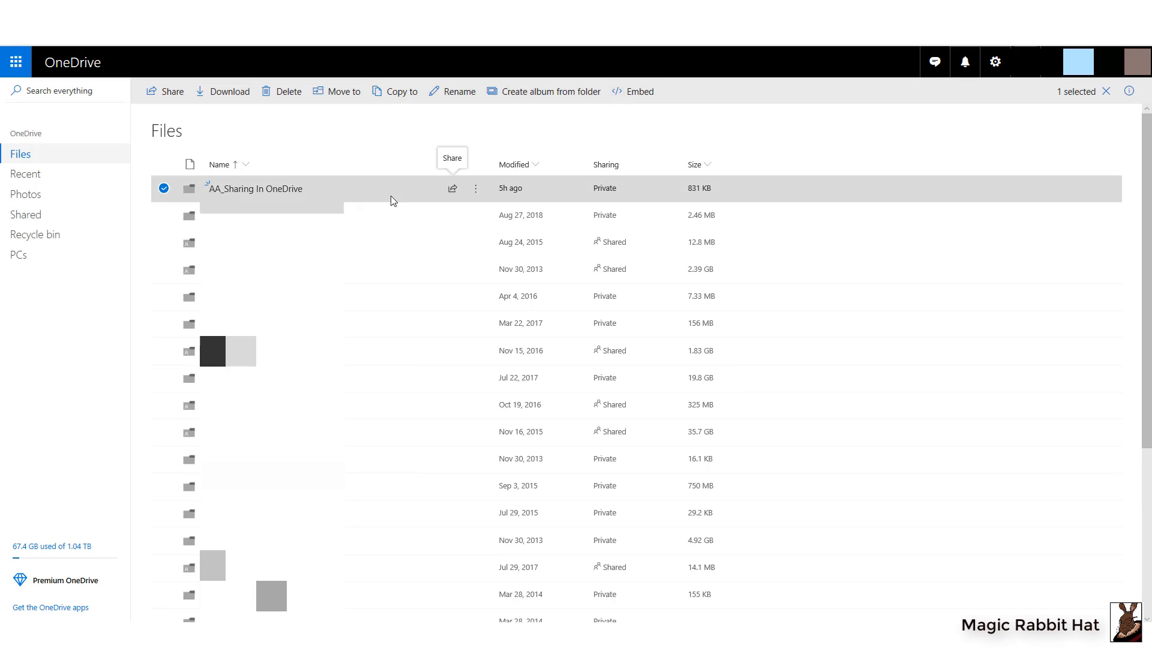
mouse_move(453, 190)
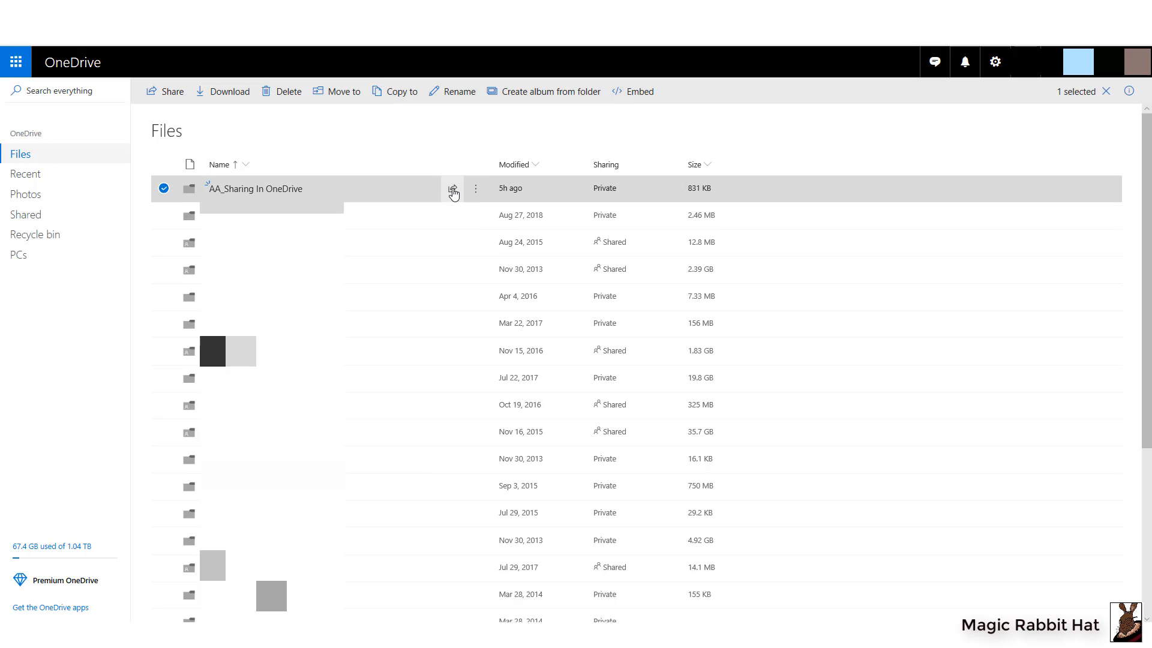
click(453, 189)
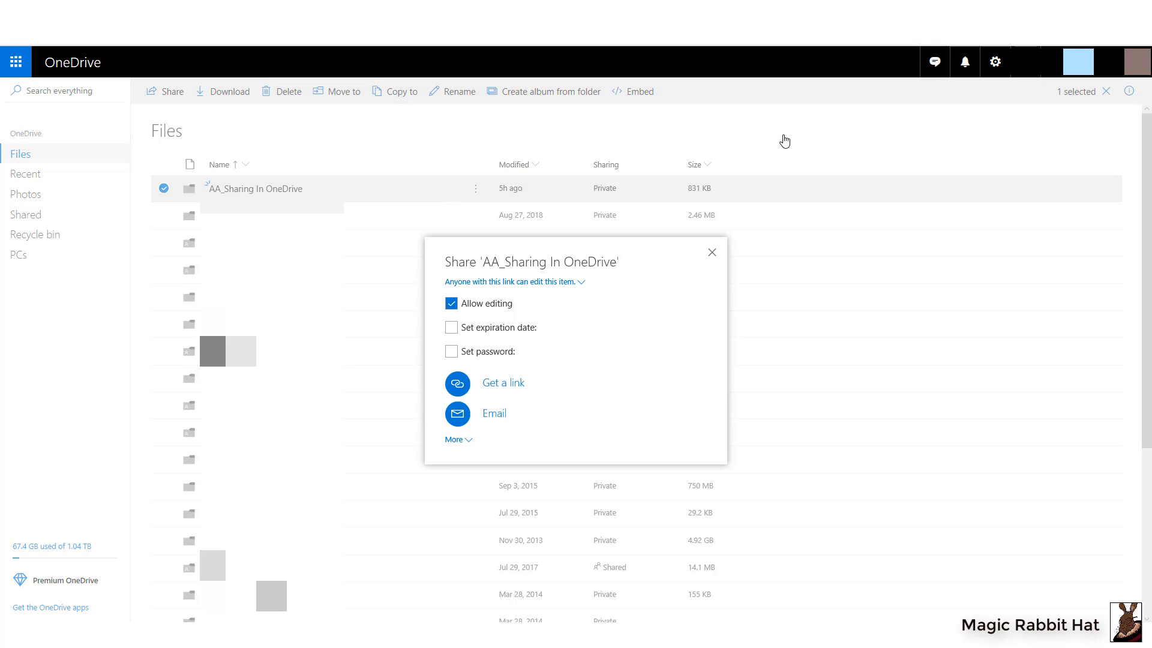
click(711, 252)
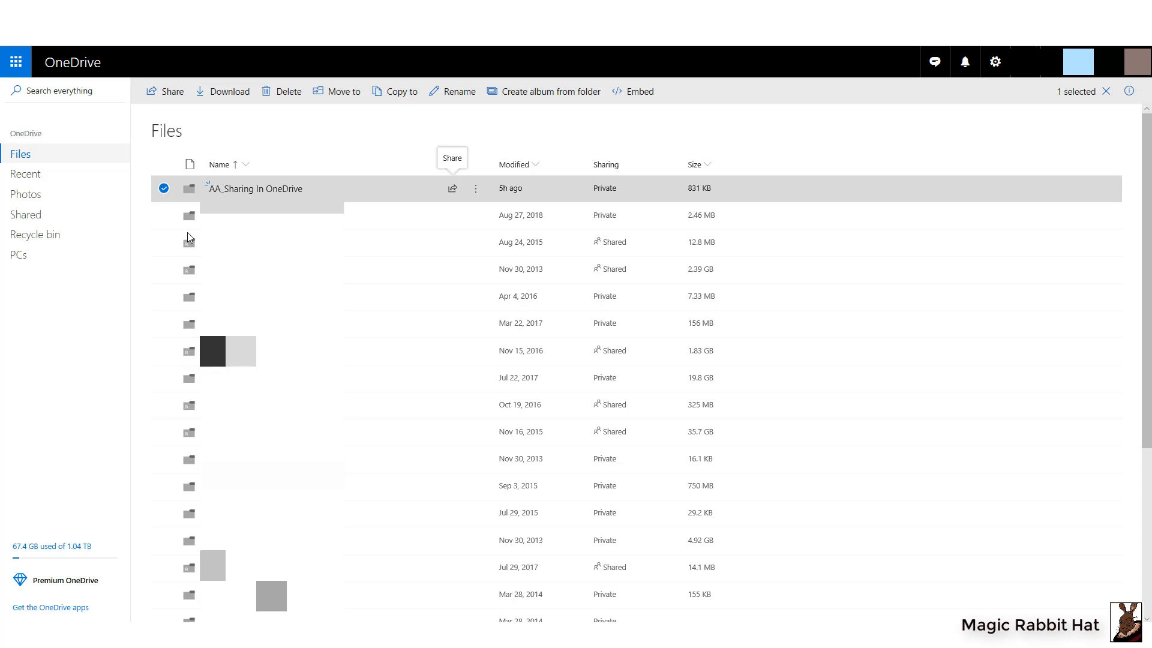
Show the Shared page and view Details for a Shared by me item
click(26, 214)
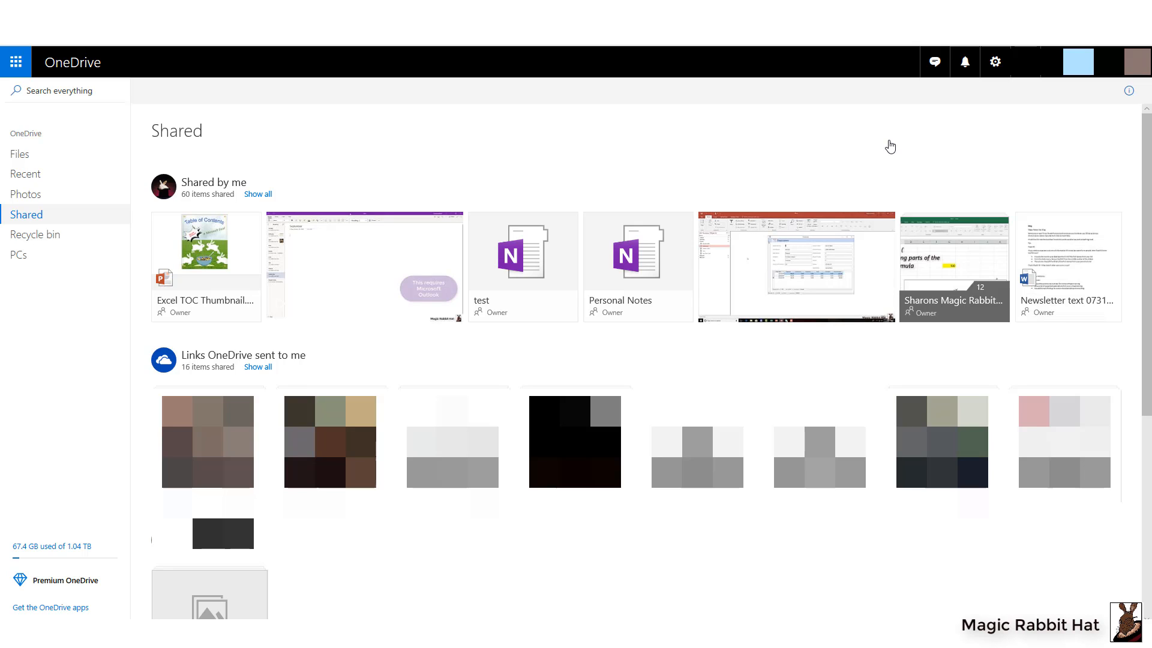
mouse_move(343, 251)
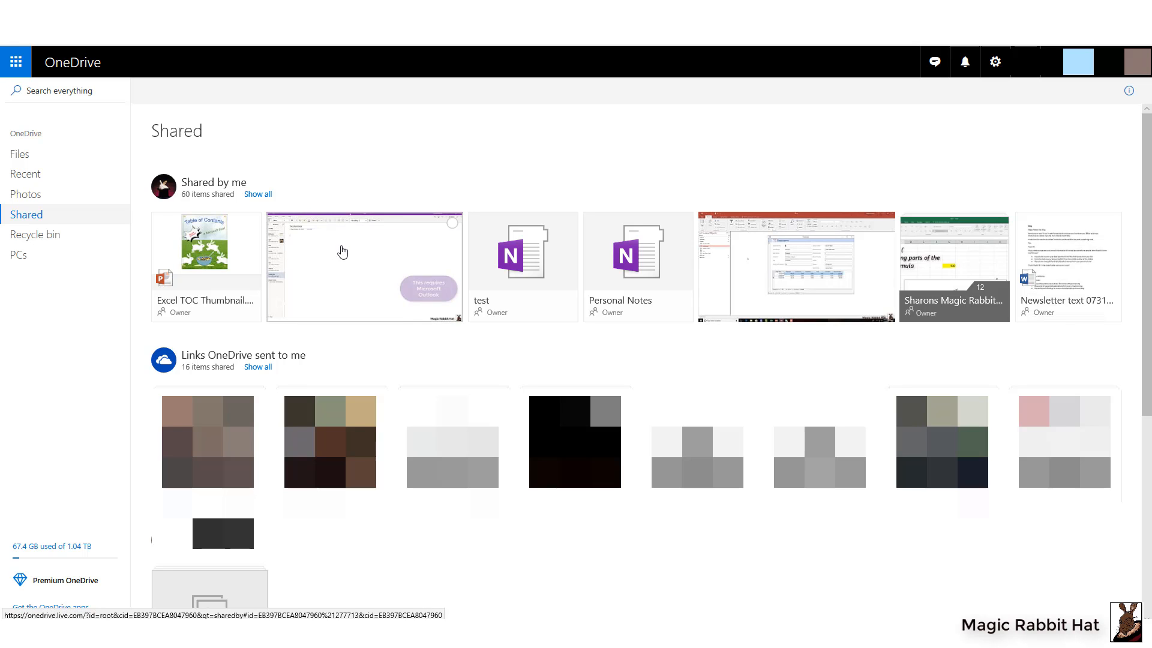
right_click(340, 265)
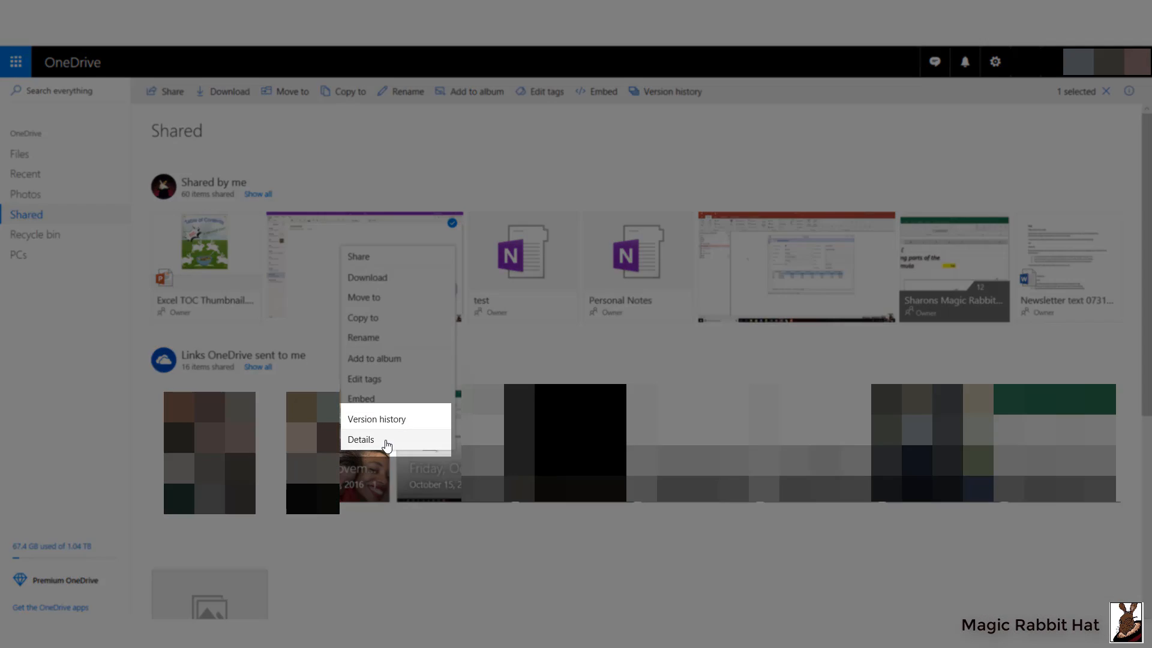
click(361, 440)
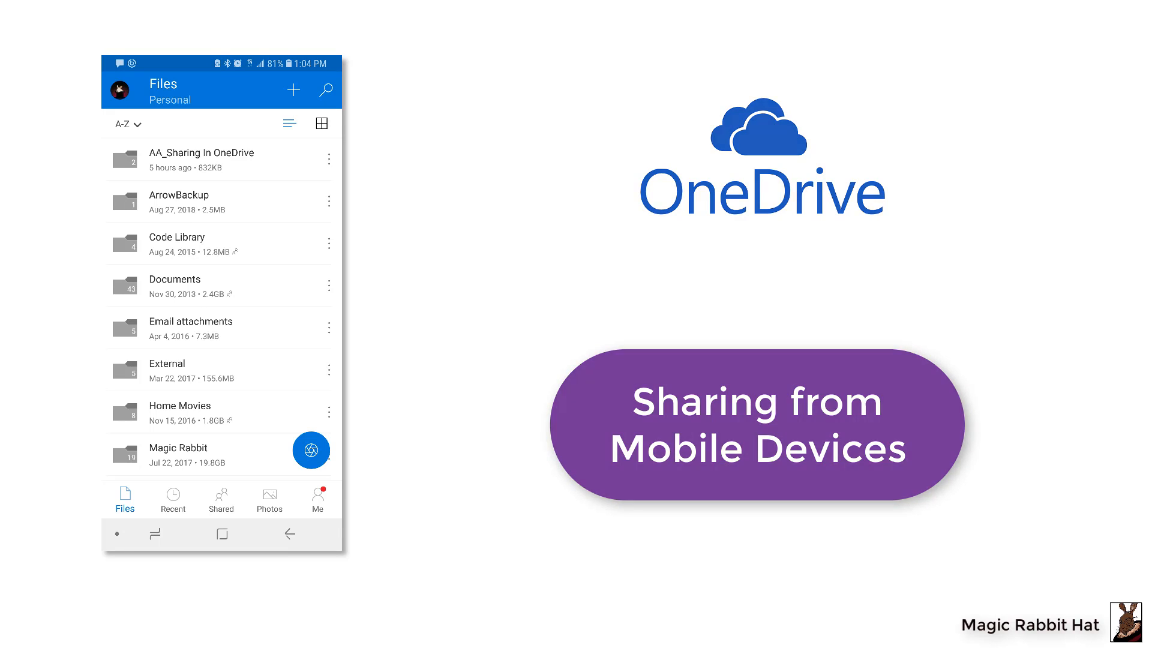
In the mobile app's AA_Sharing In OneDrive folder, show the Excel file's Share options
click(329, 159)
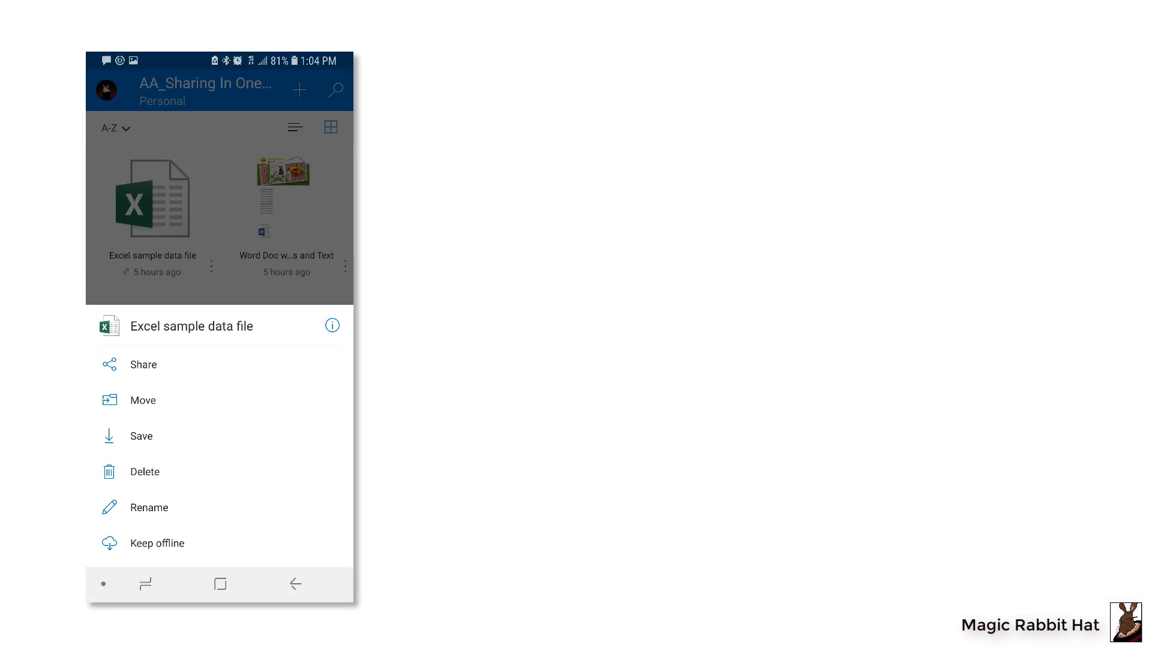
click(143, 364)
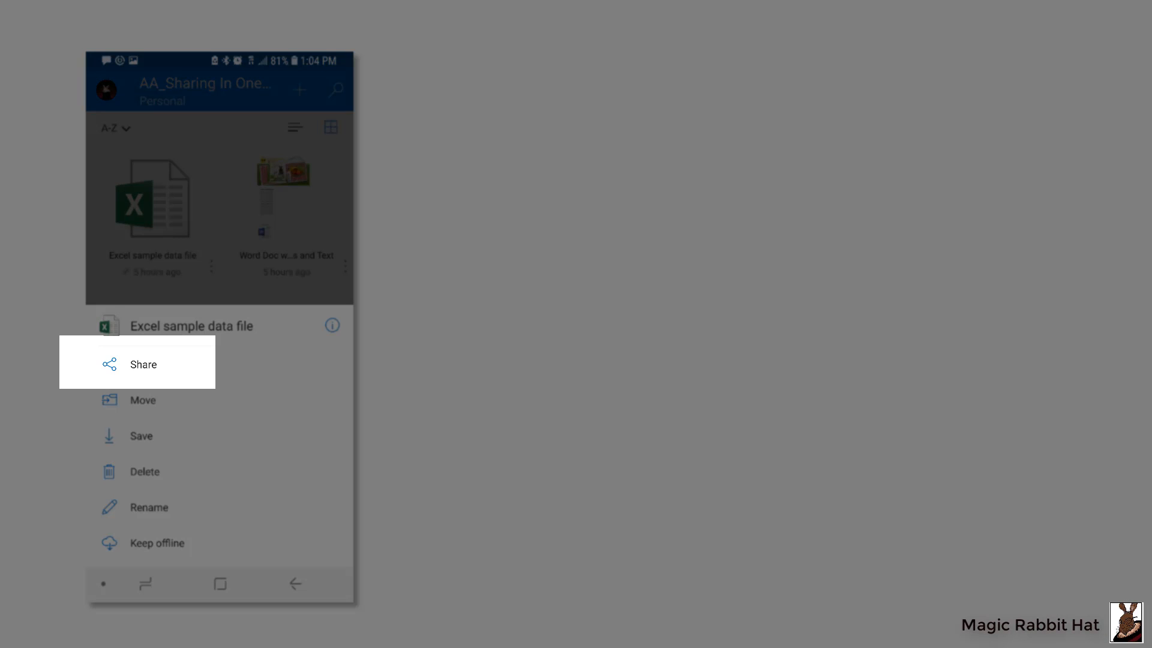
click(143, 364)
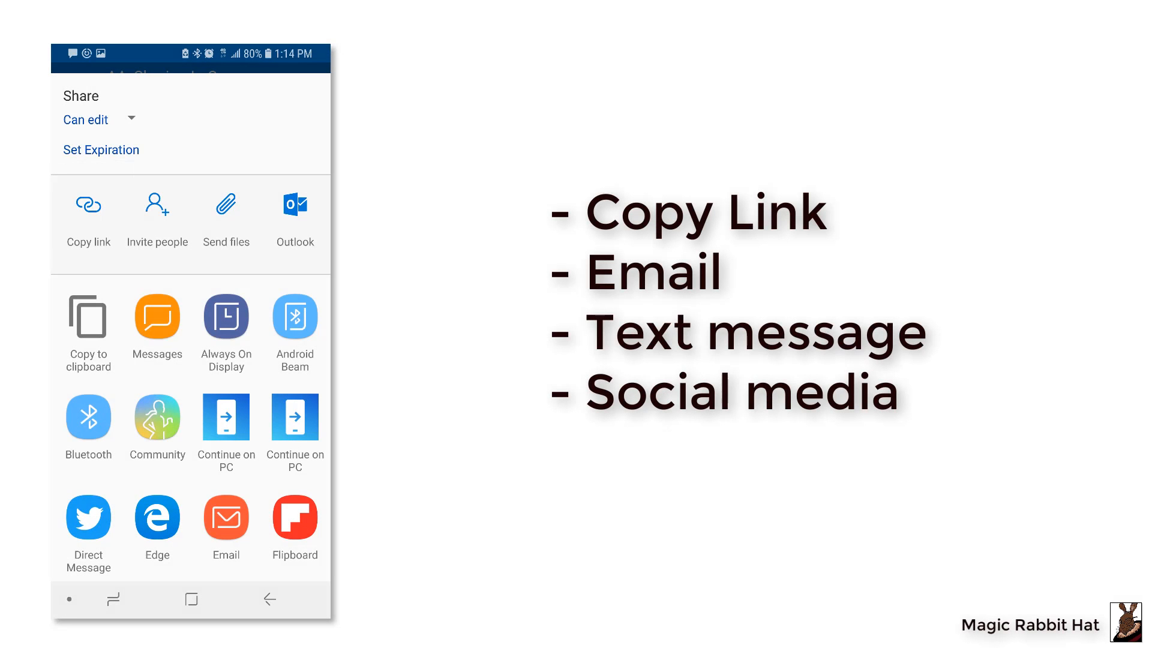
click(295, 213)
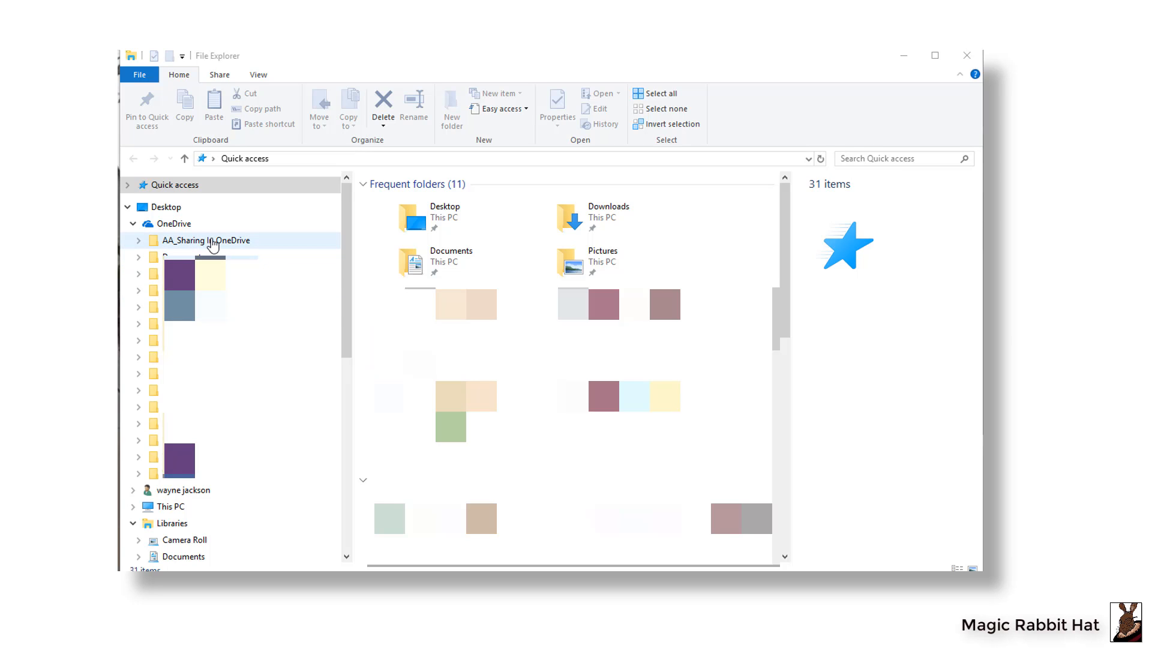
In File Explorer's AA_Sharing In OneDrive folder, share a OneDrive link to the Excel sample data file
click(205, 240)
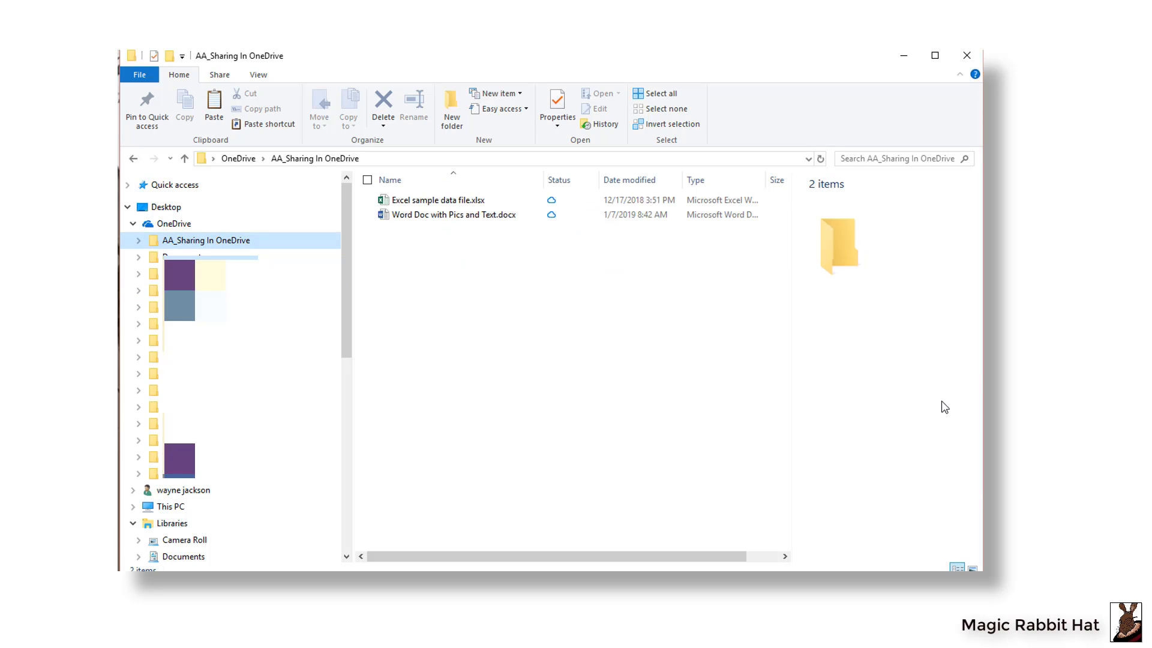
mouse_move(445, 242)
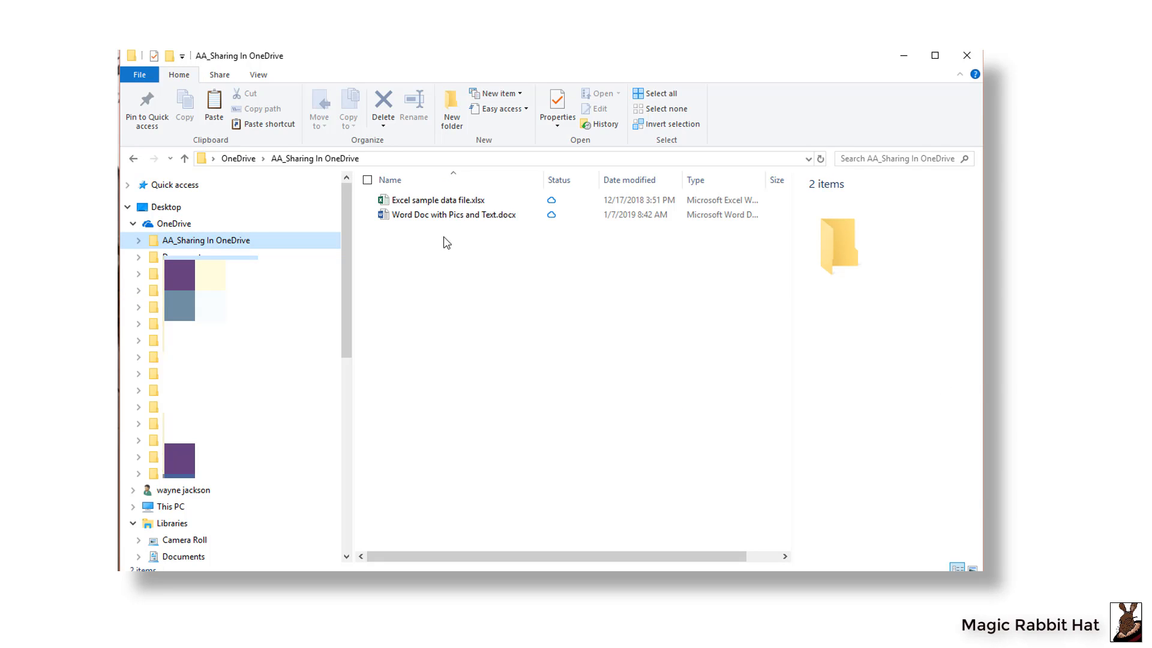
click(431, 200)
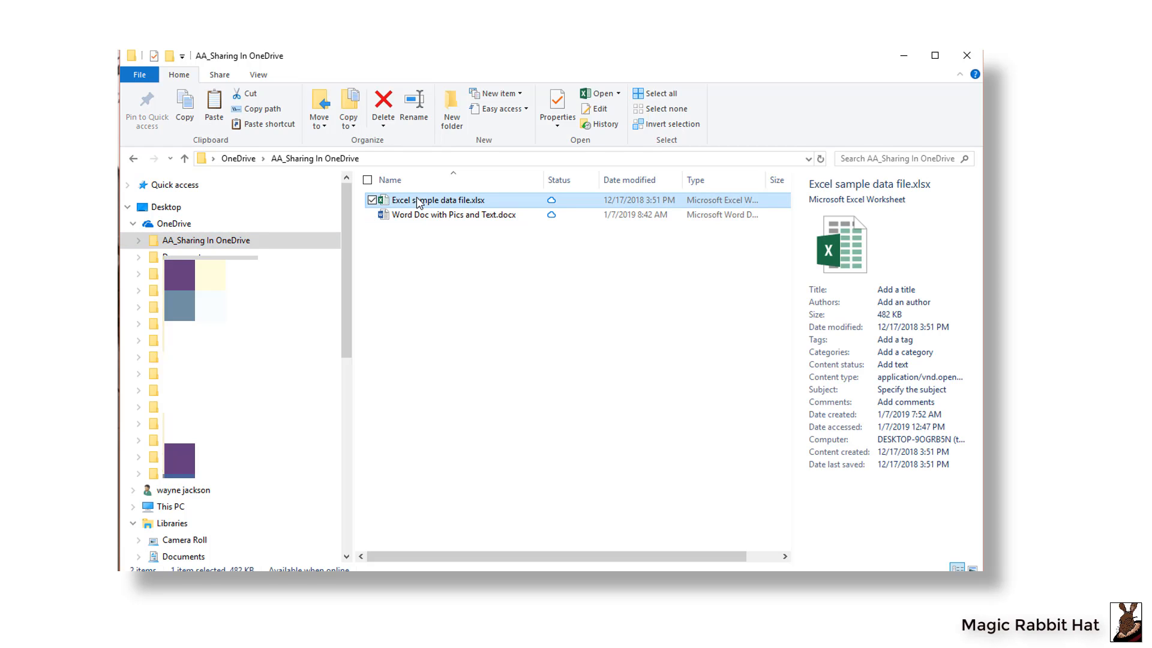
right_click(420, 201)
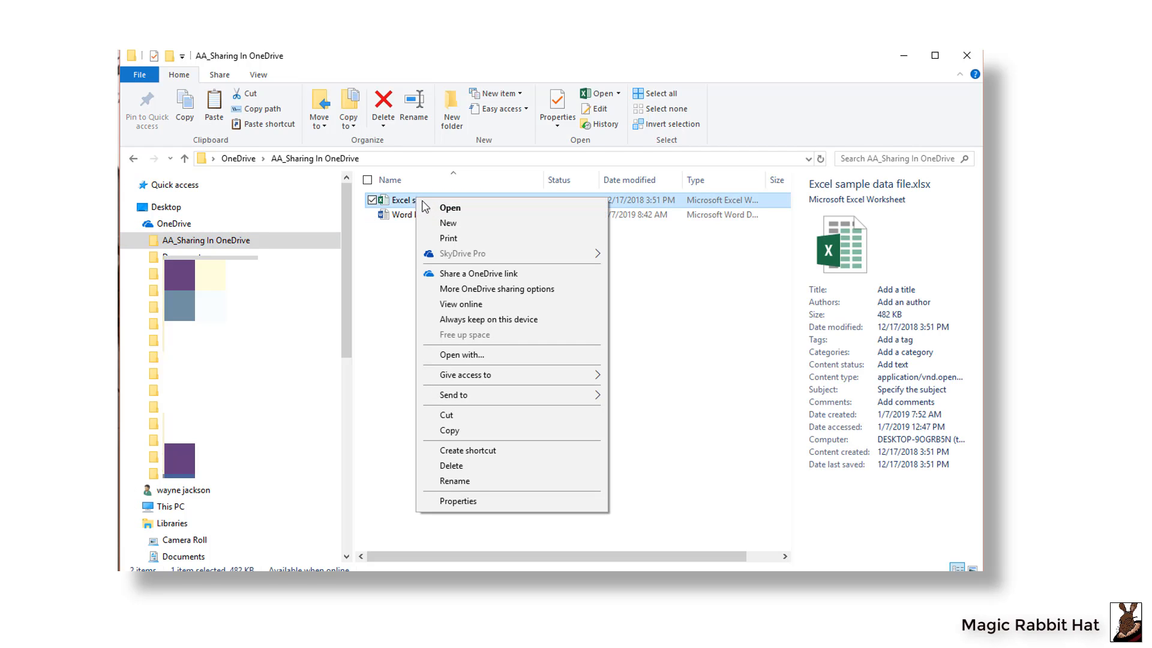
mouse_move(438, 222)
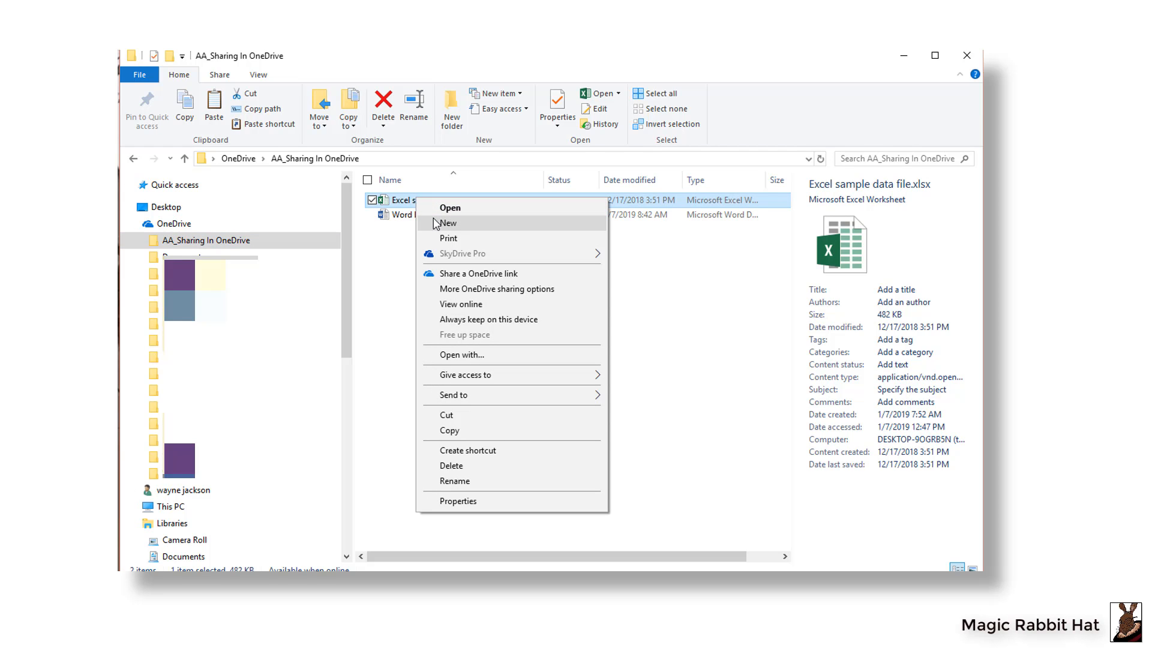
mouse_move(544, 282)
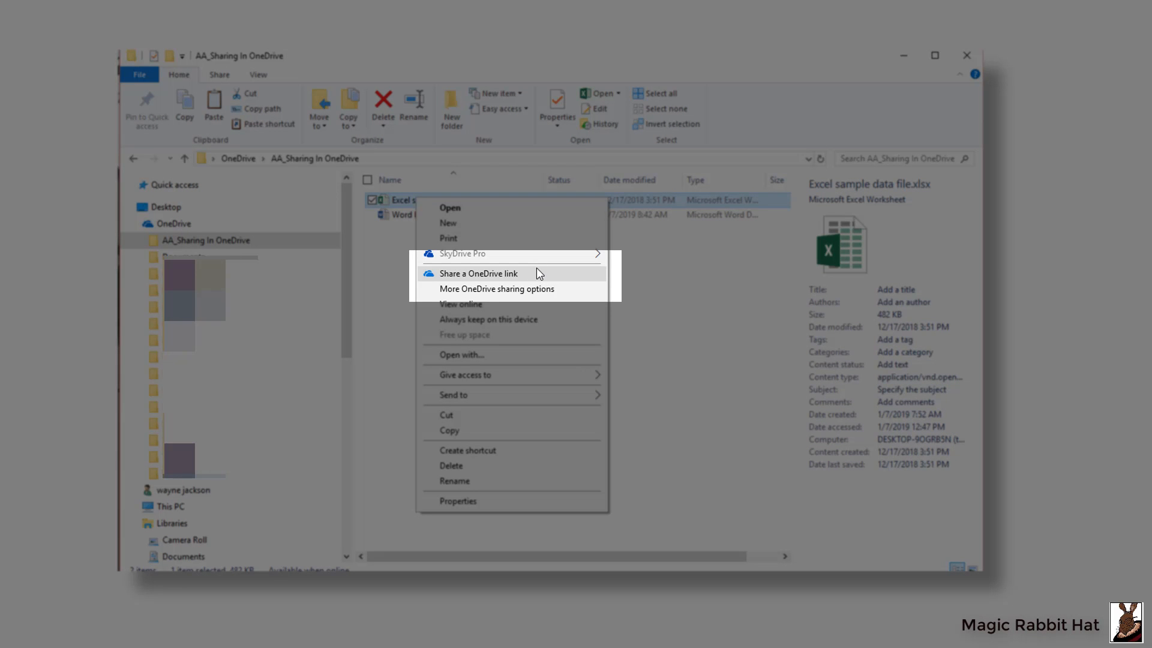
click(541, 280)
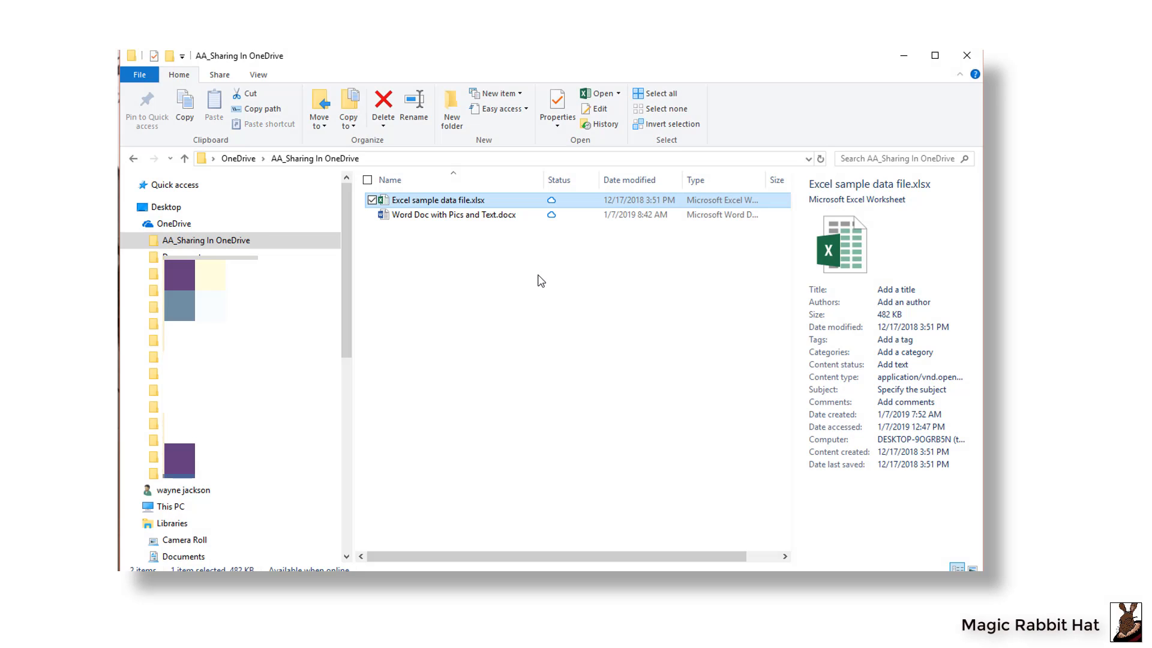